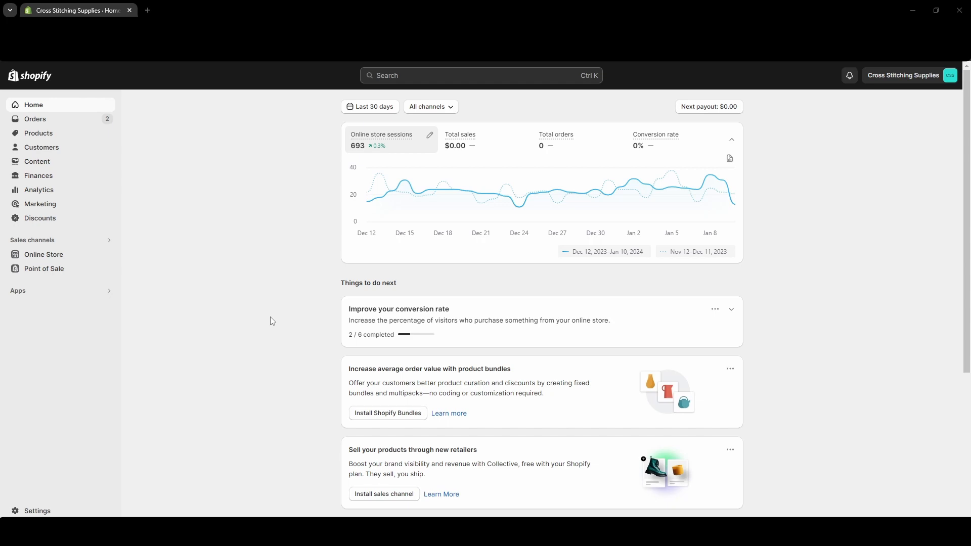
mouse_move(35, 119)
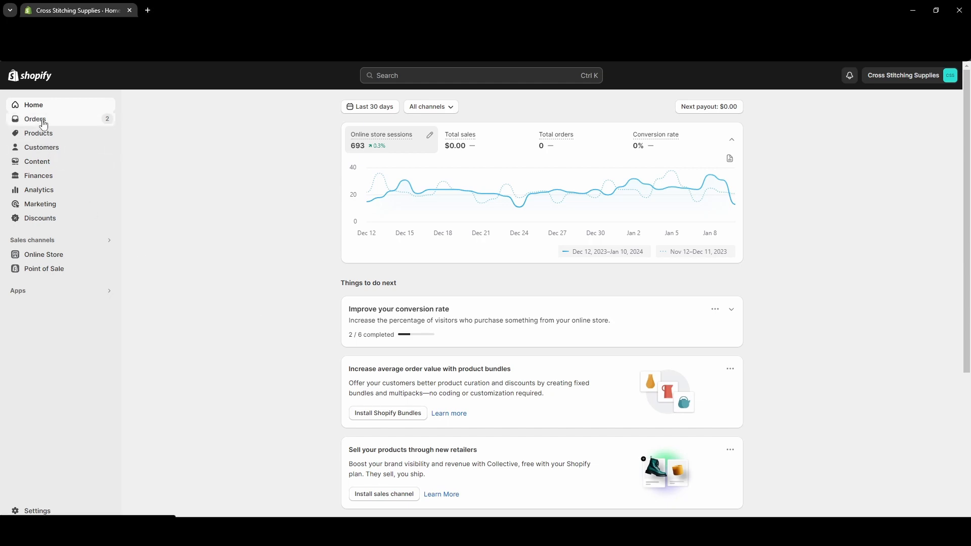
Step: Go to the store's Orders list from the admin home page
left_click(35, 120)
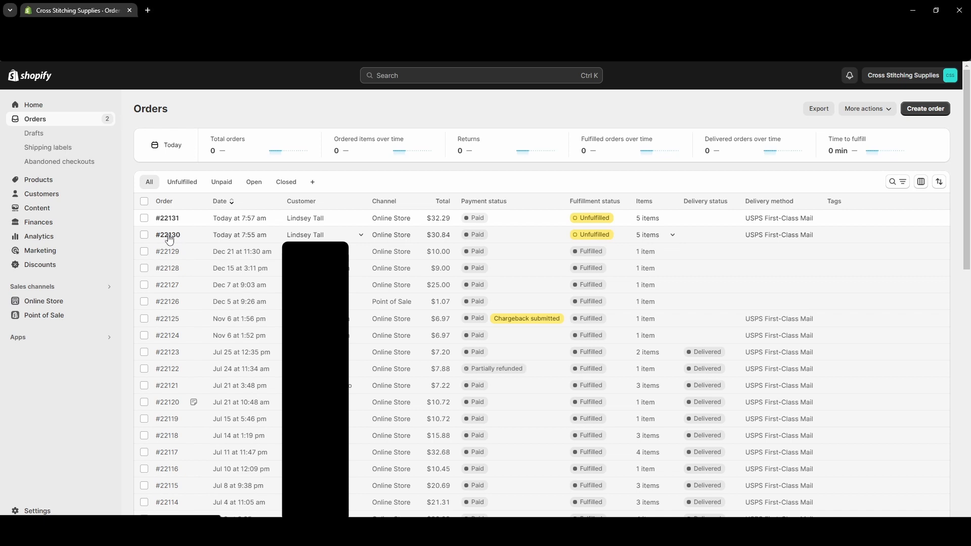
Step: Open order #22130 and show its More actions menu
left_click(167, 234)
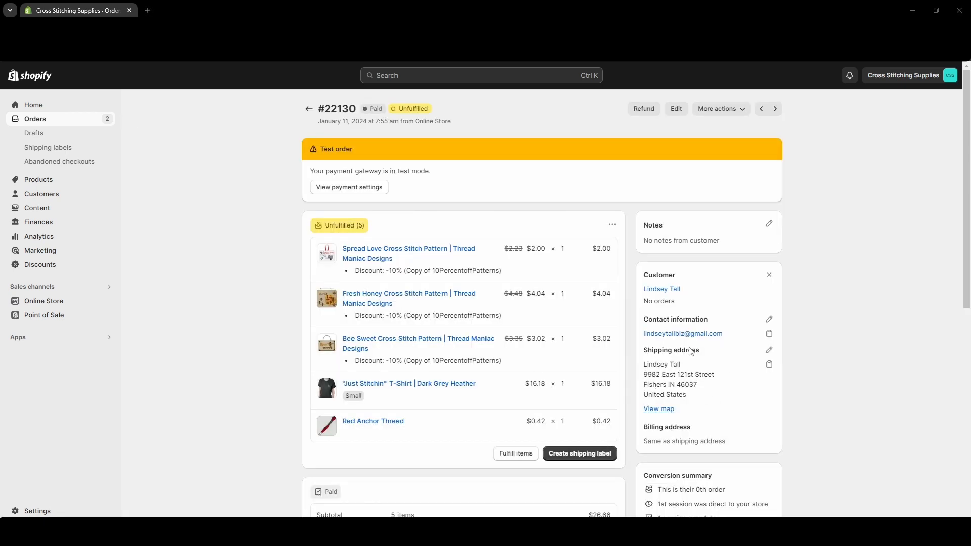
mouse_move(668, 373)
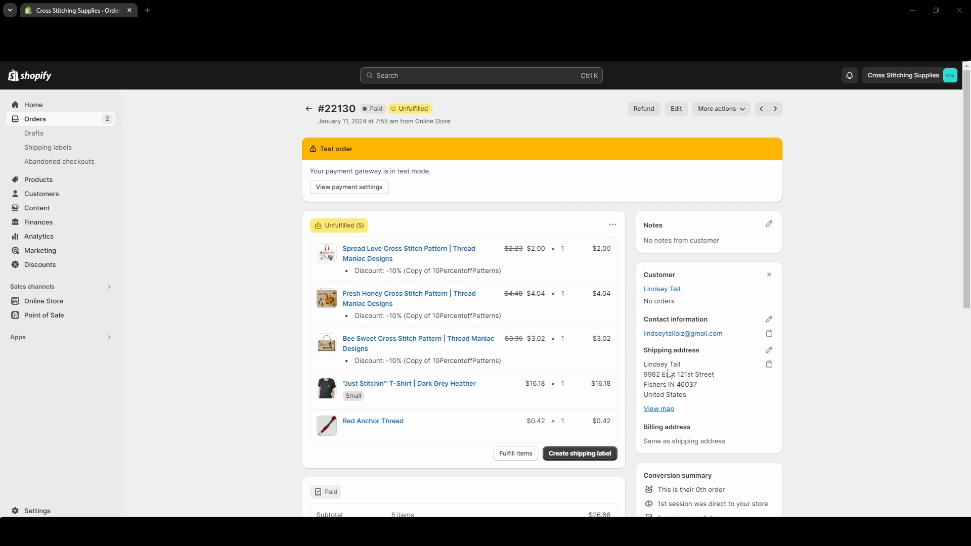
mouse_move(721, 144)
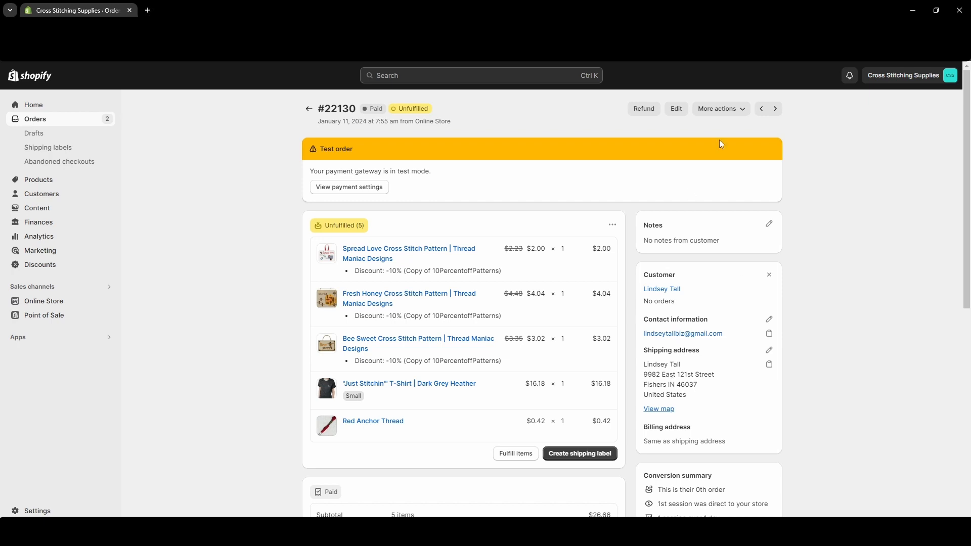
left_click(719, 108)
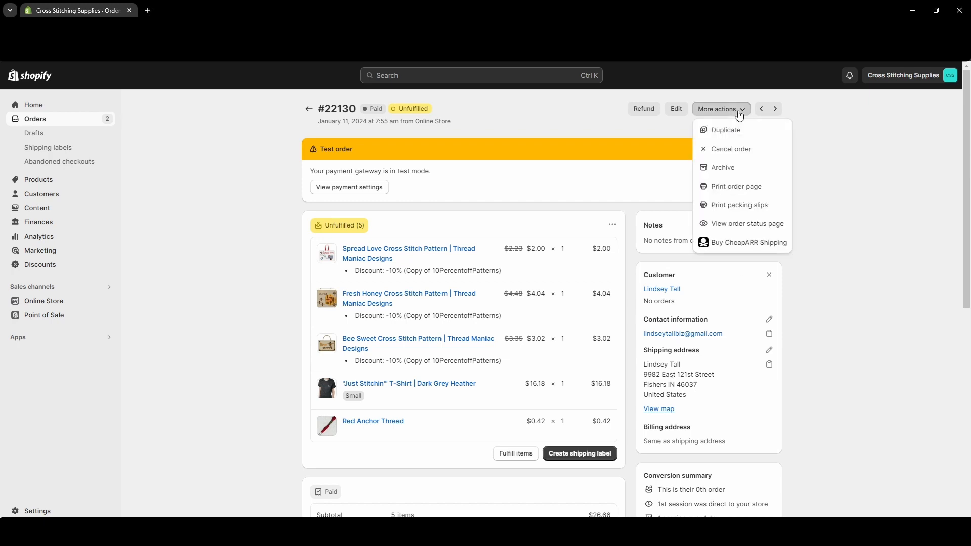
mouse_move(725, 143)
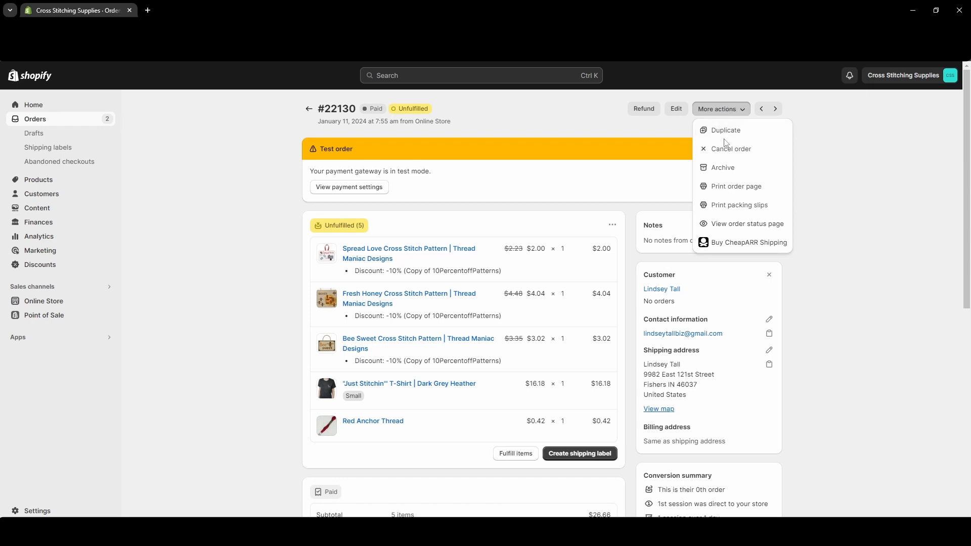
Step: Start cancelling the order, trying Refund later before settling on Refund $30.84 now
left_click(730, 148)
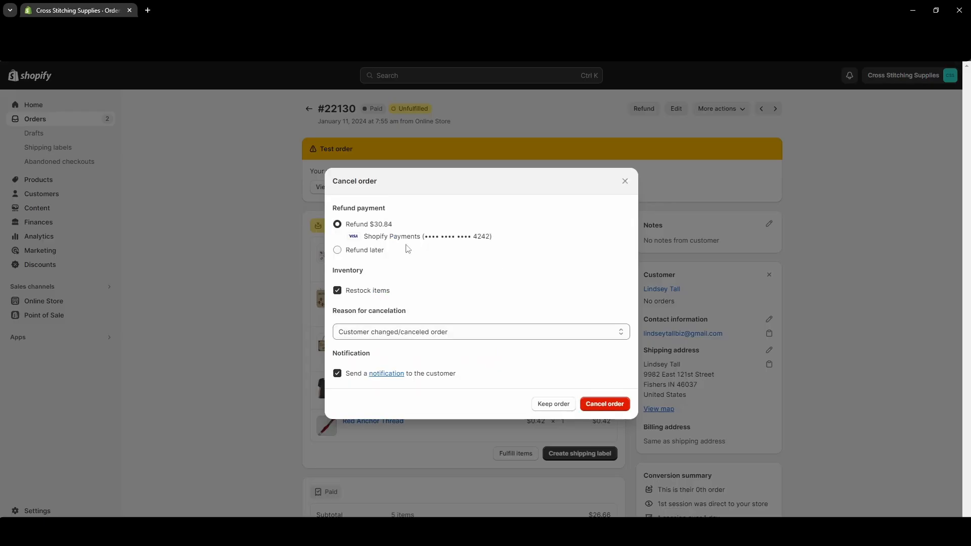
mouse_move(397, 233)
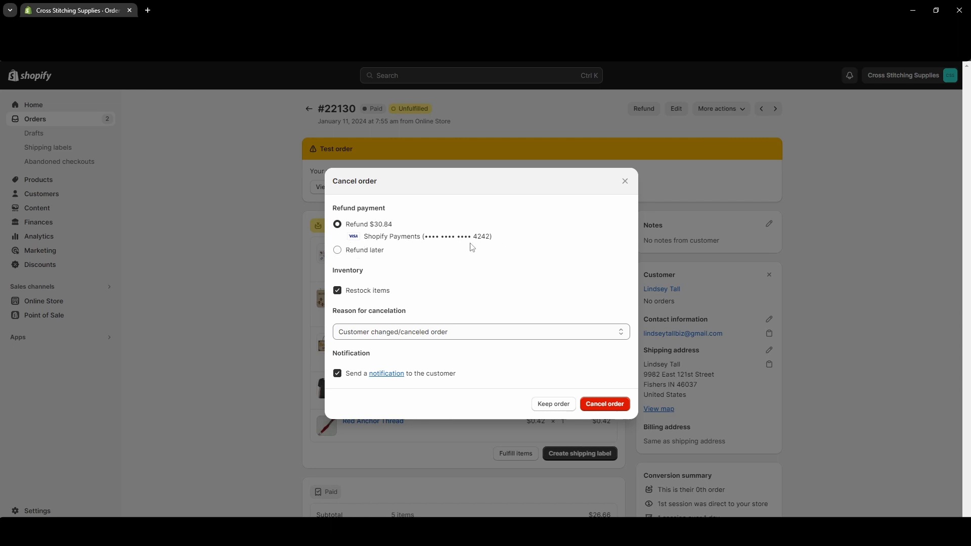
mouse_move(454, 250)
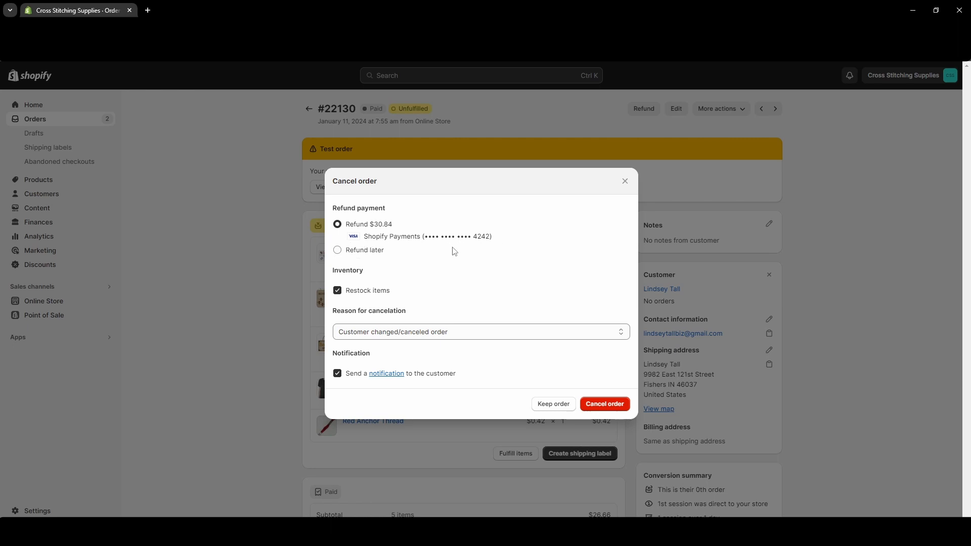
left_click(338, 250)
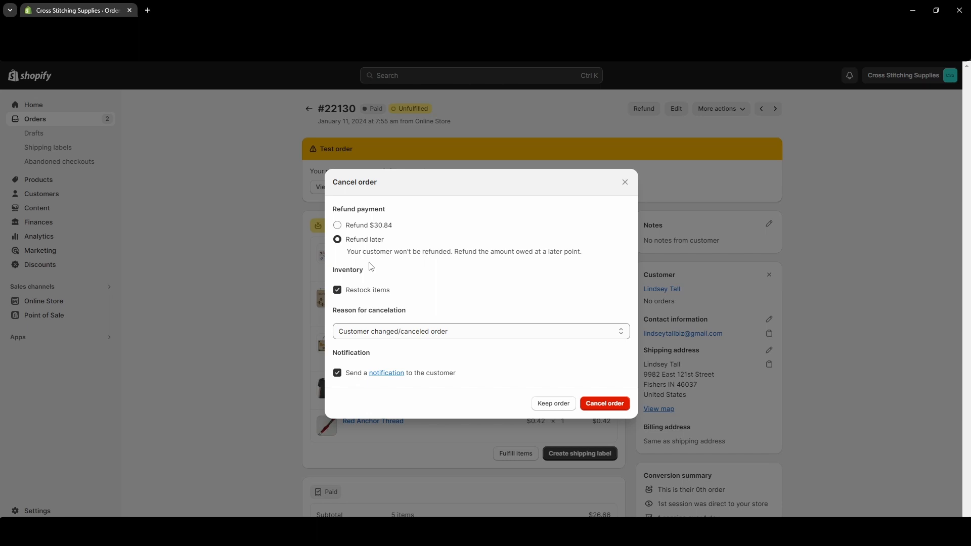
left_click(338, 225)
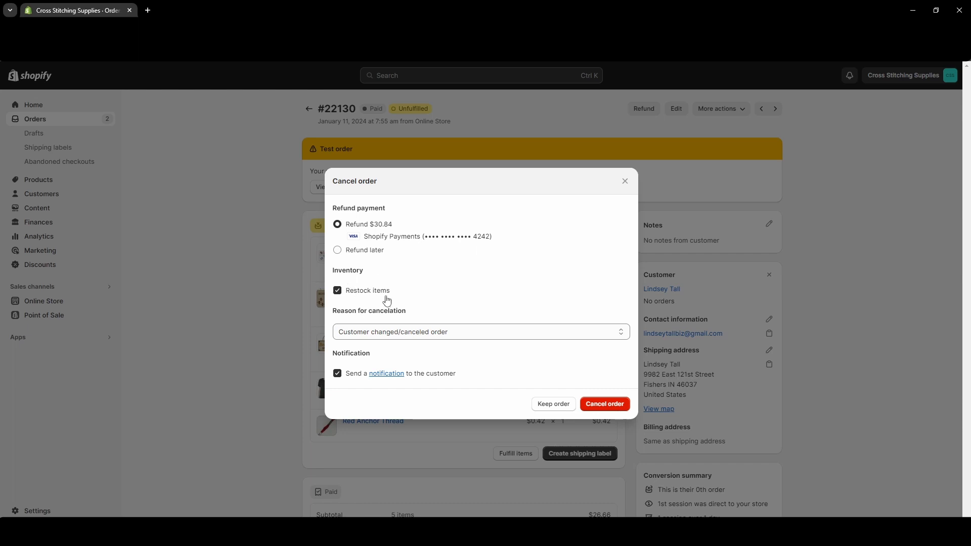
mouse_move(413, 298)
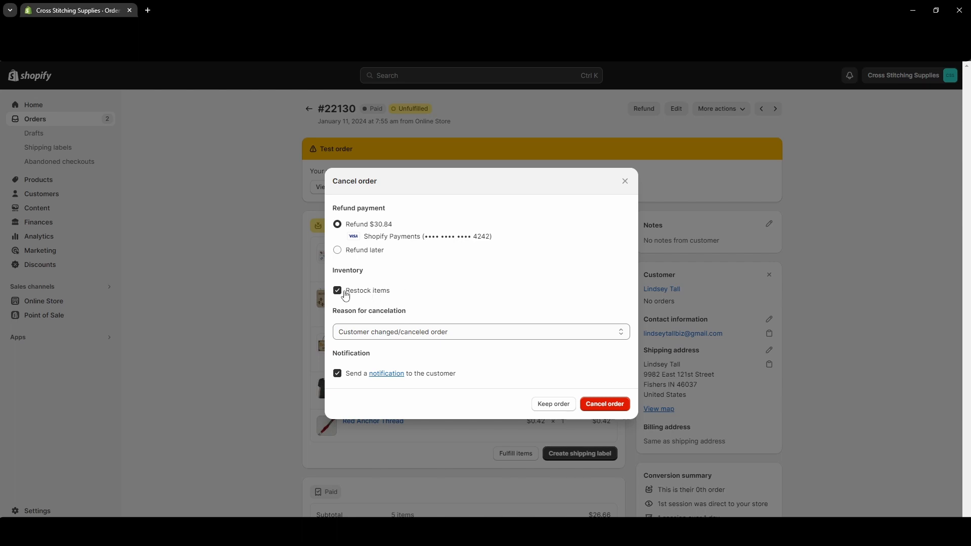
left_click(338, 290)
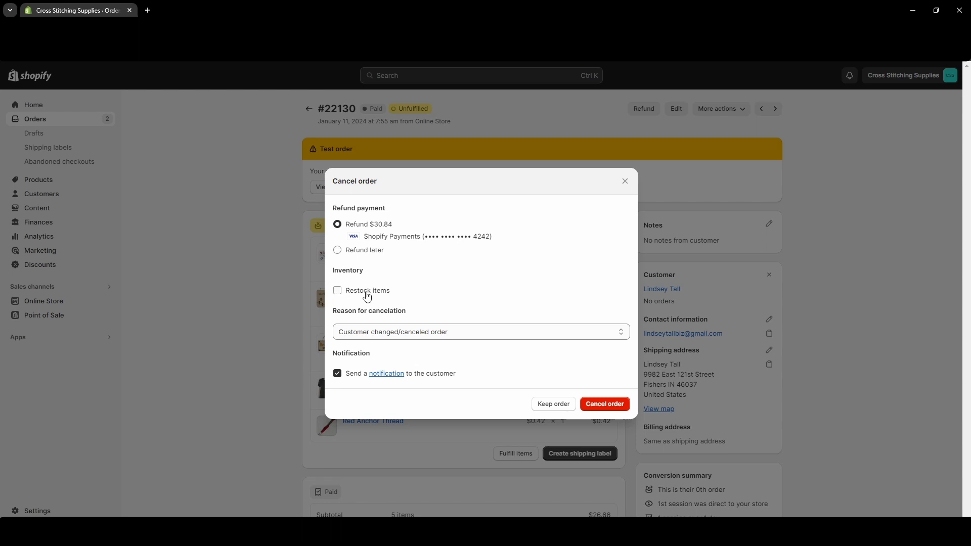
mouse_move(334, 293)
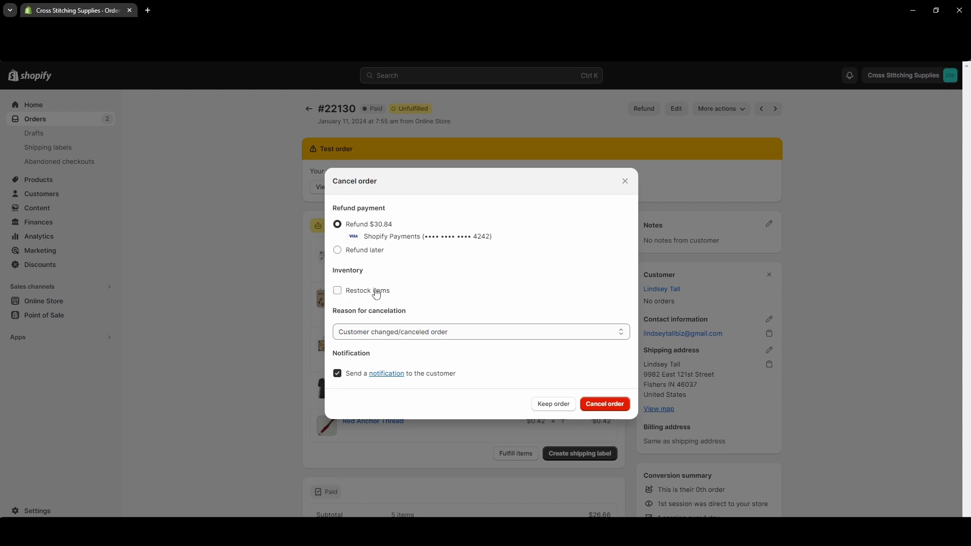
left_click(338, 290)
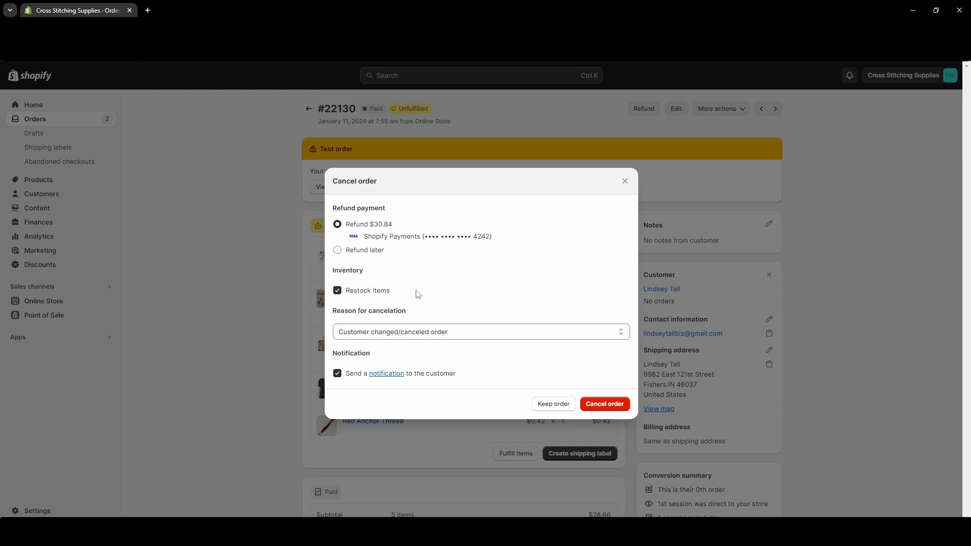
mouse_move(402, 341)
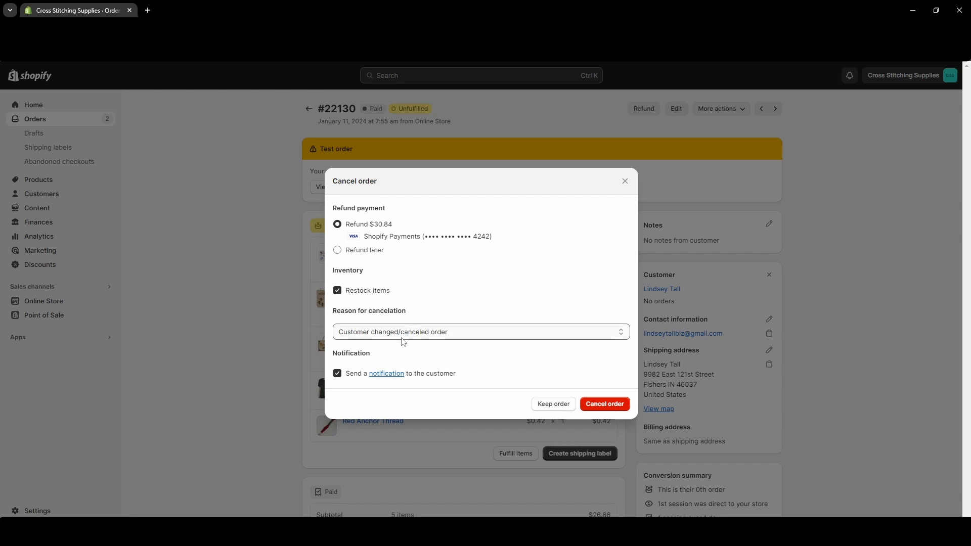
mouse_move(465, 338)
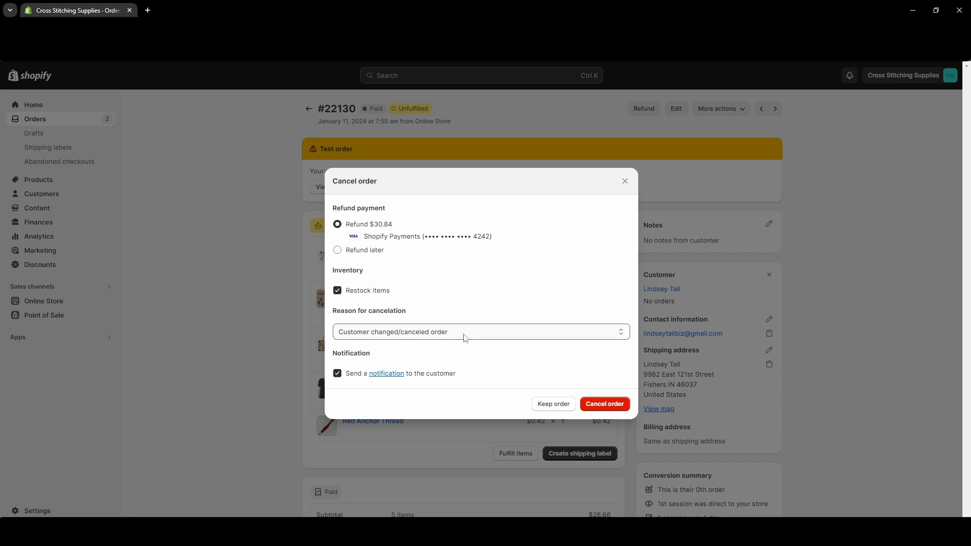
Step: Keep reason Customer changed/canceled order and turn off the customer notification
left_click(480, 332)
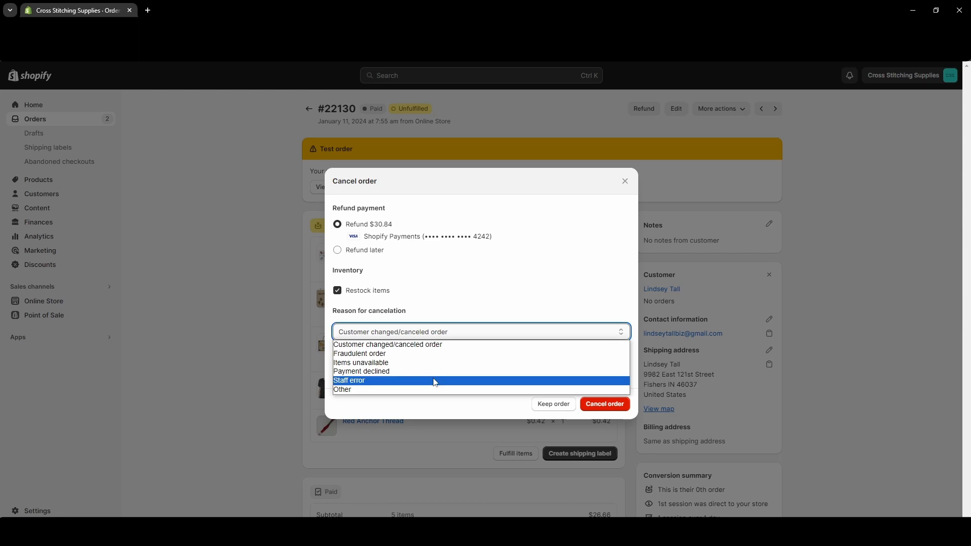
mouse_move(476, 351)
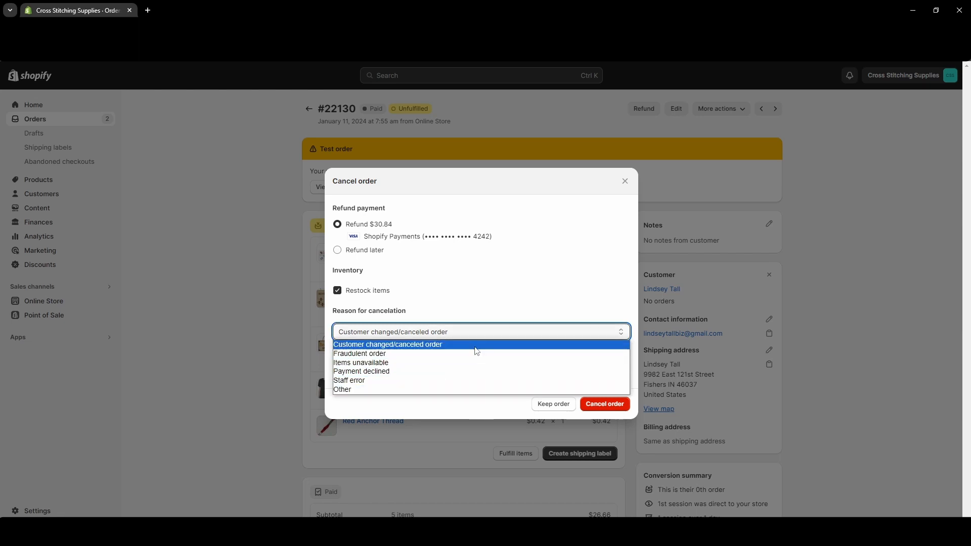
left_click(388, 344)
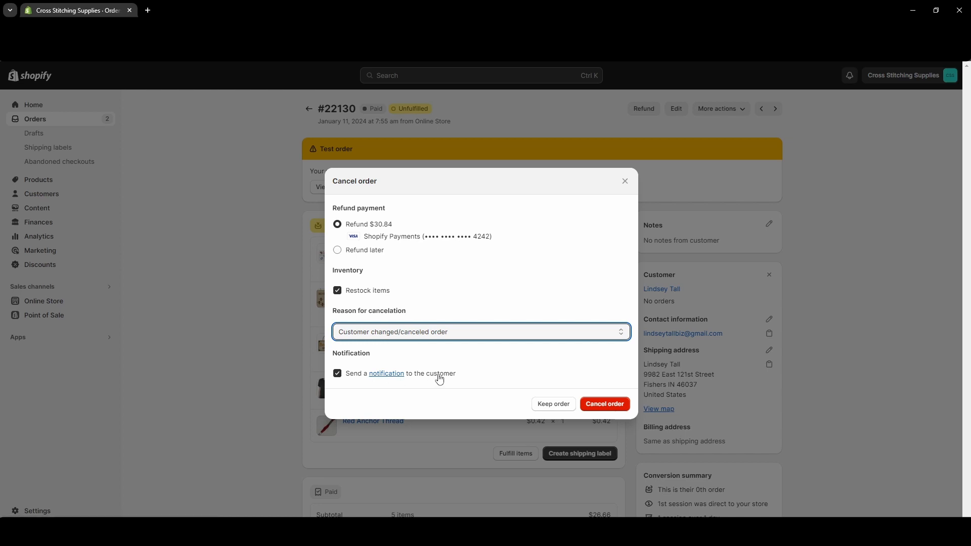
left_click(338, 373)
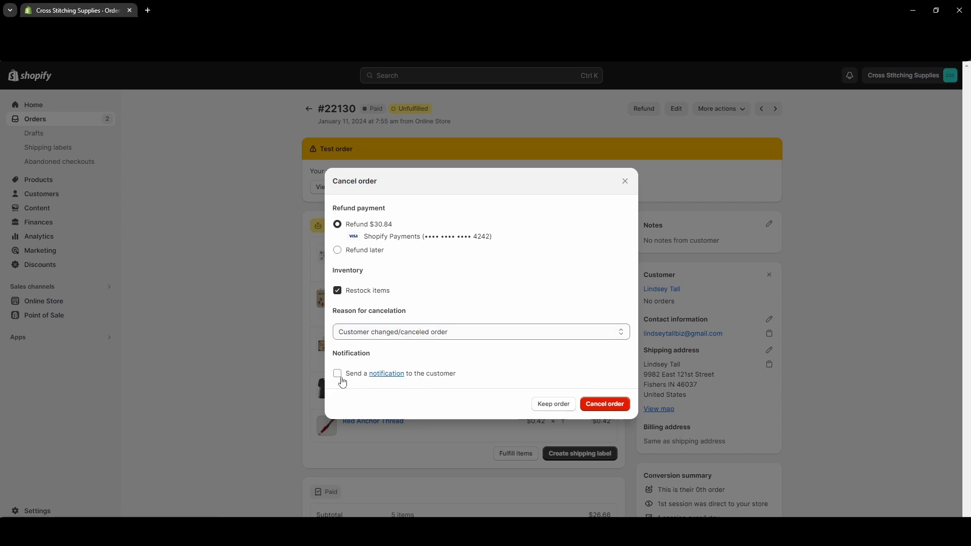
mouse_move(342, 385)
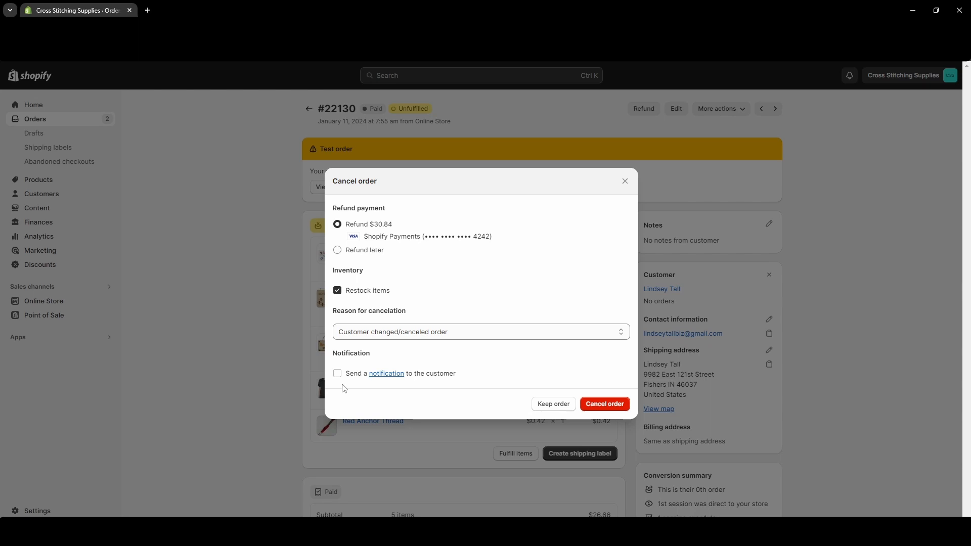
mouse_move(418, 369)
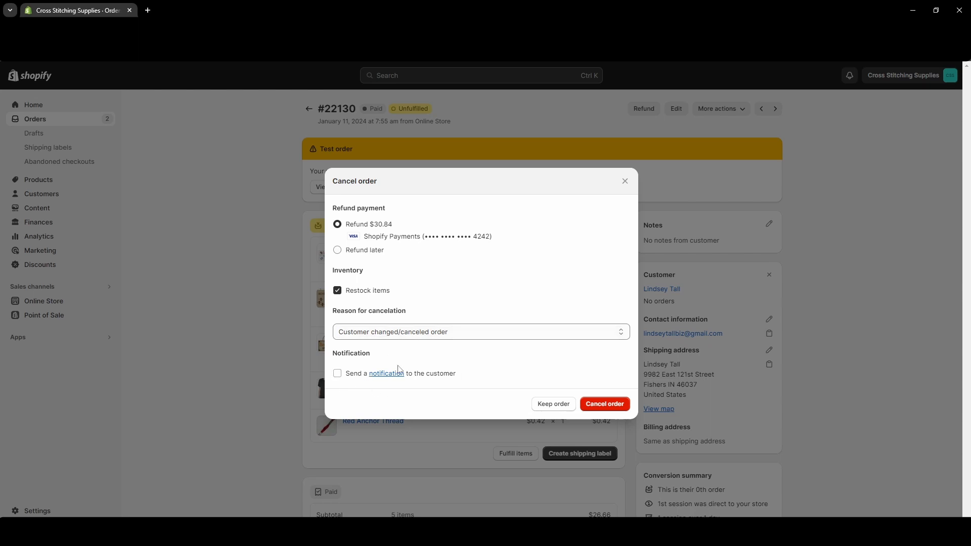
mouse_move(387, 375)
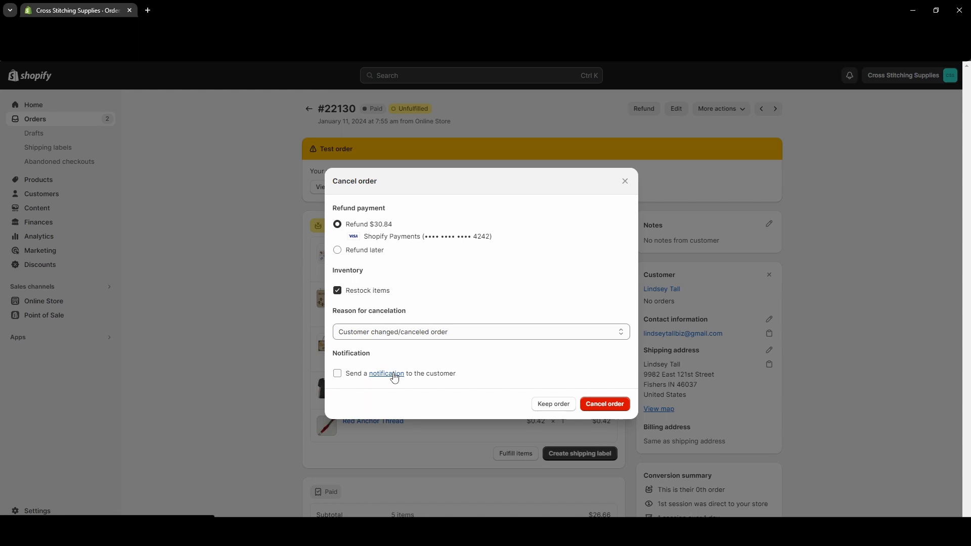
Step: Open the Order canceled notification template preview and highlight sample order number 9999
left_click(385, 374)
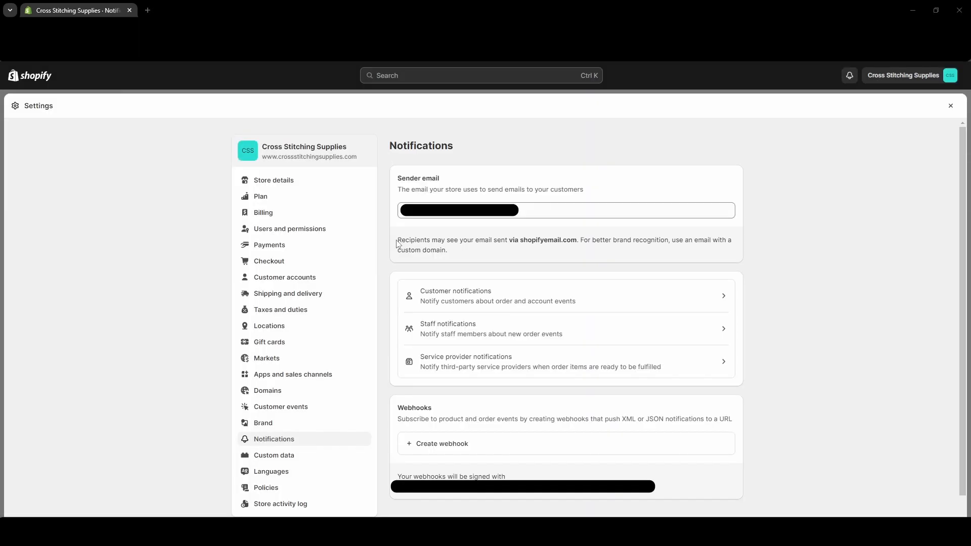
mouse_move(386, 245)
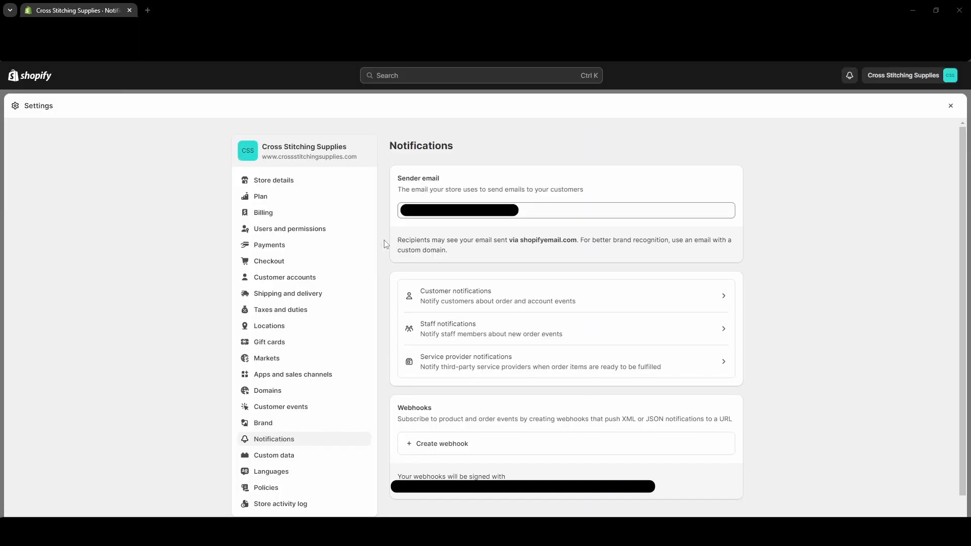
mouse_move(382, 286)
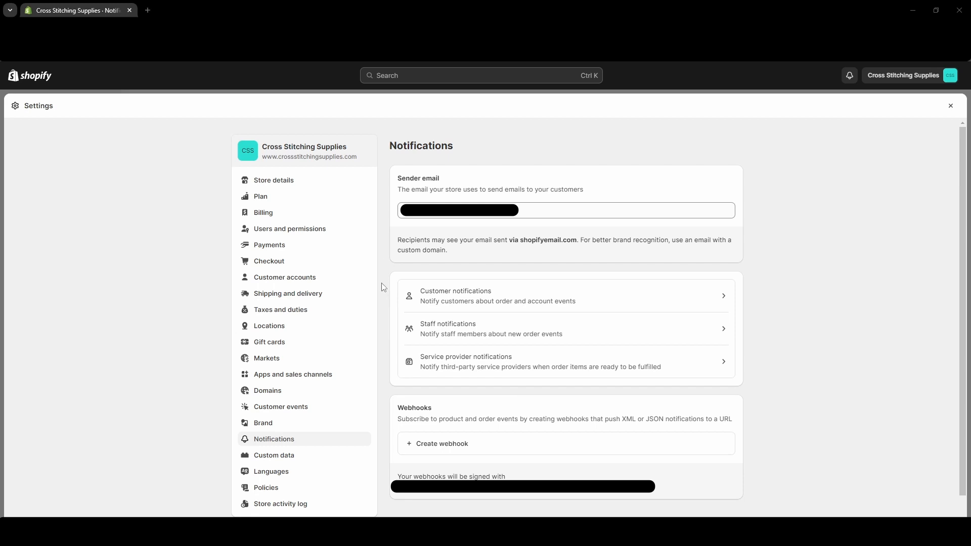
mouse_move(485, 311)
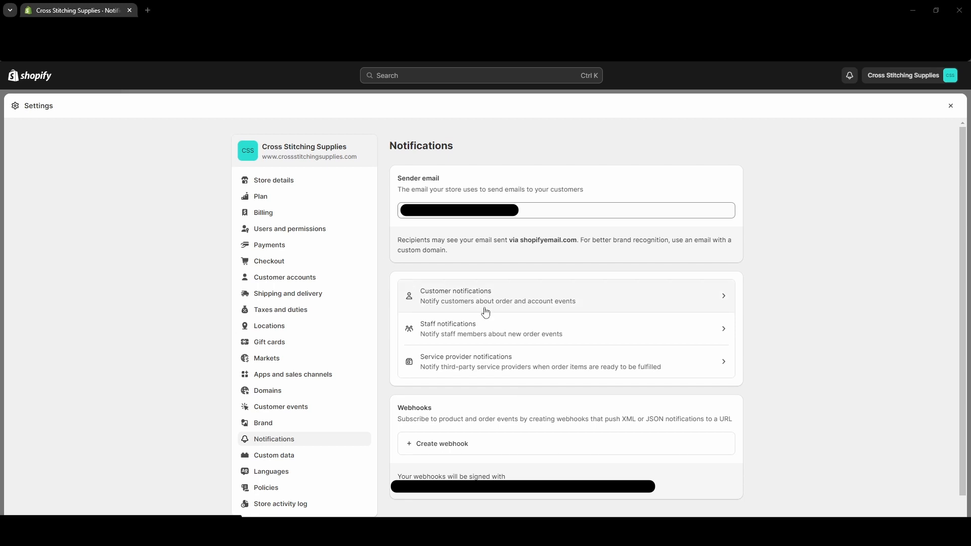
mouse_move(415, 297)
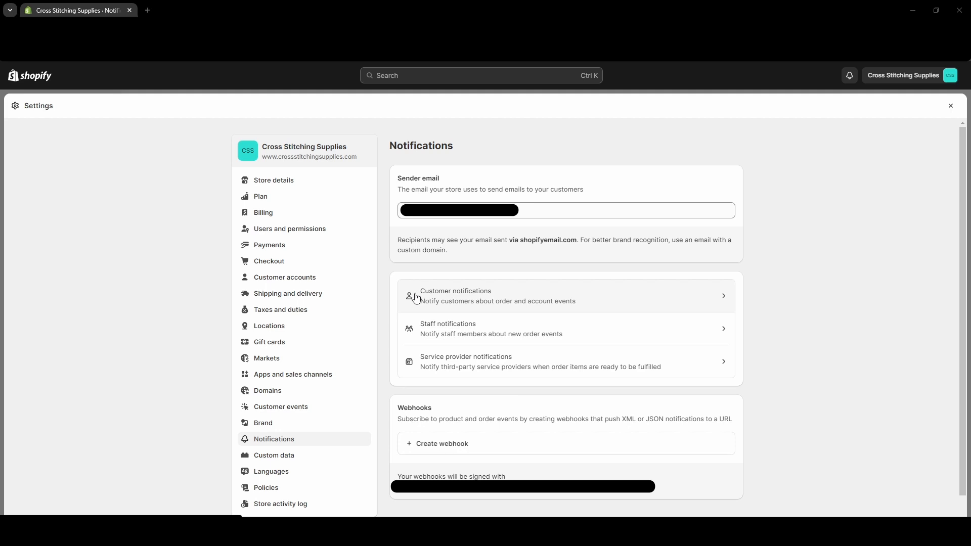
mouse_move(461, 302)
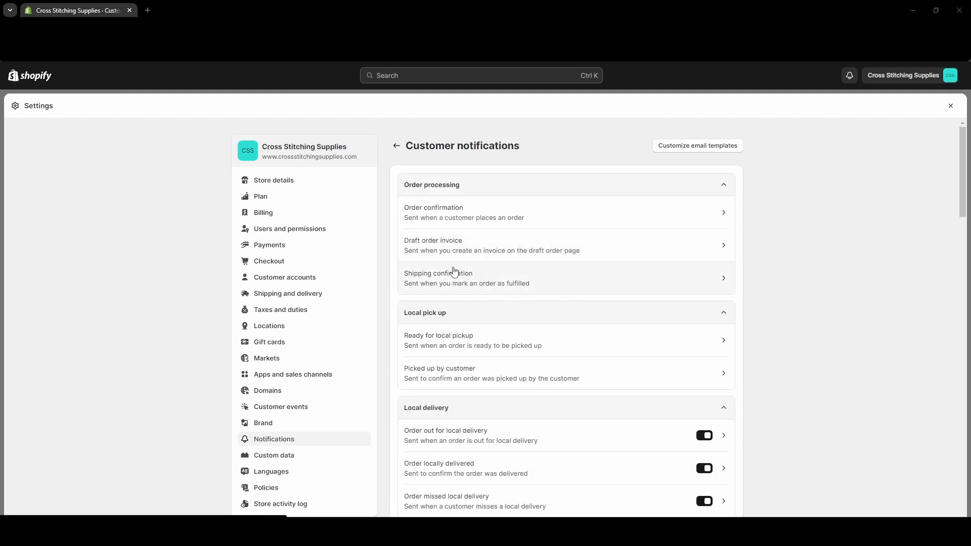
scroll("down", 3)
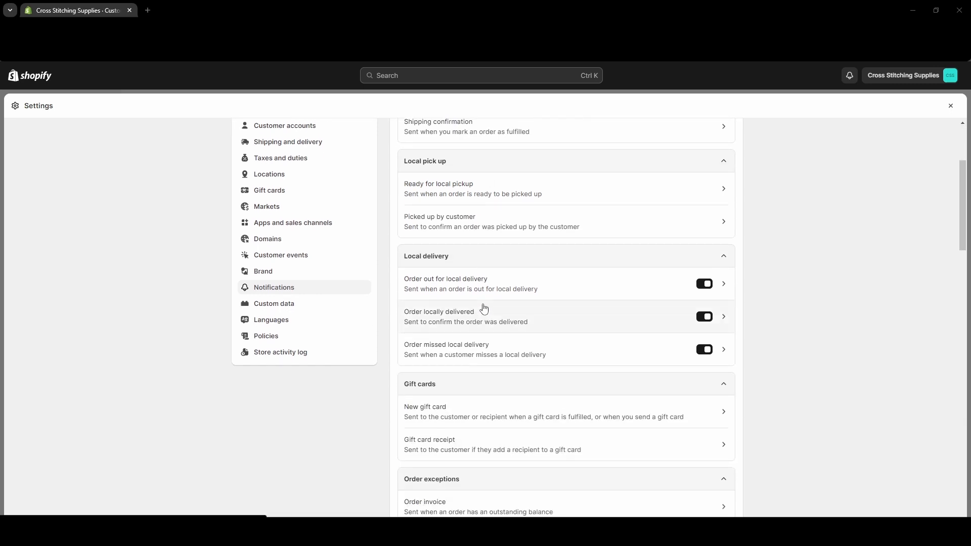
scroll("down", 3)
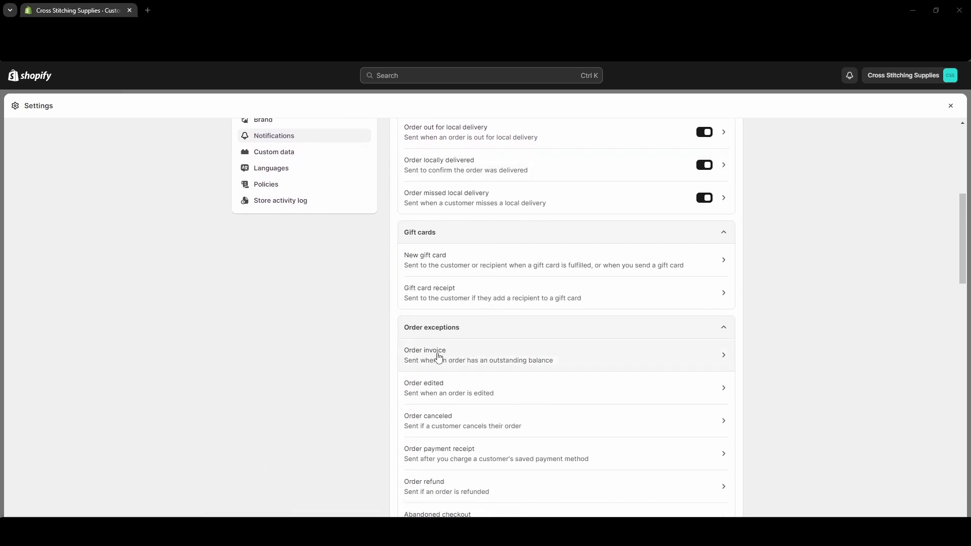
mouse_move(453, 427)
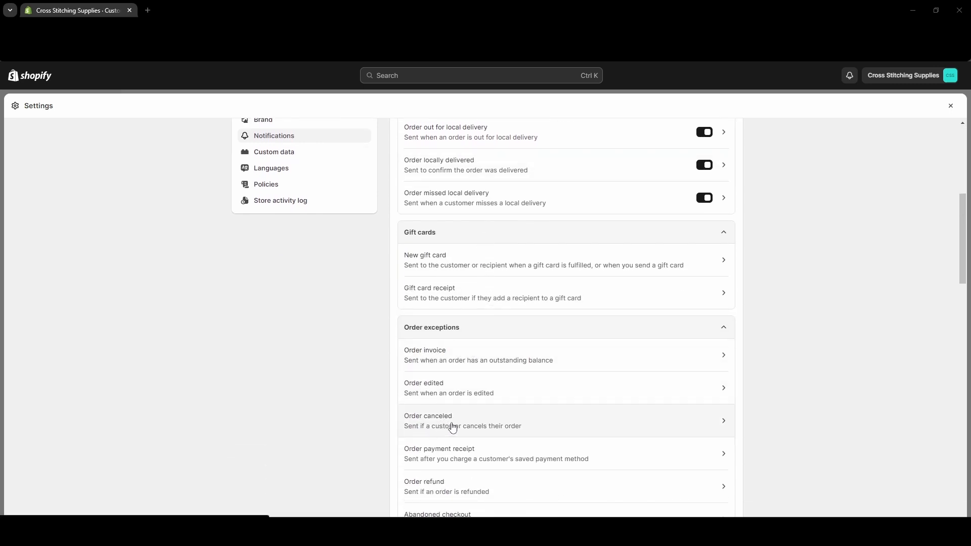
left_click(461, 421)
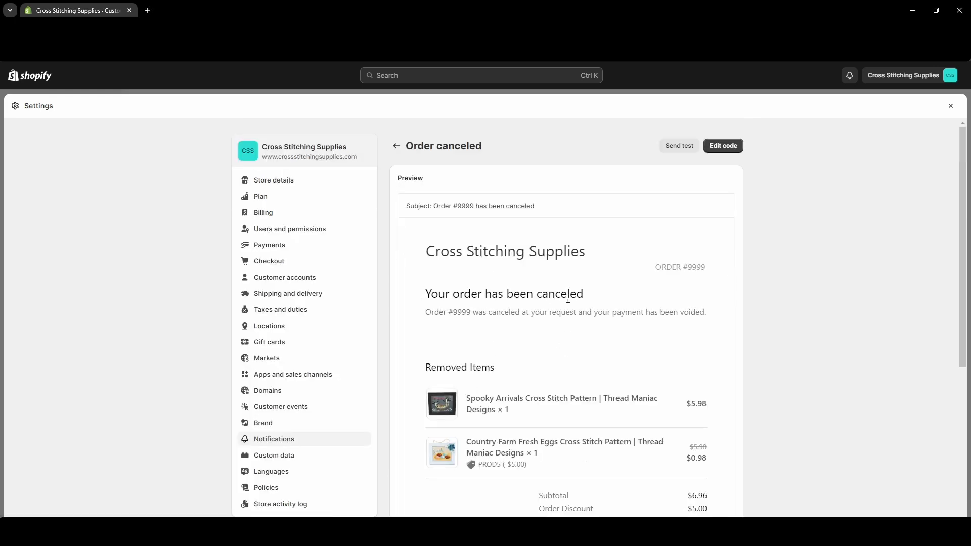
double_click(461, 312)
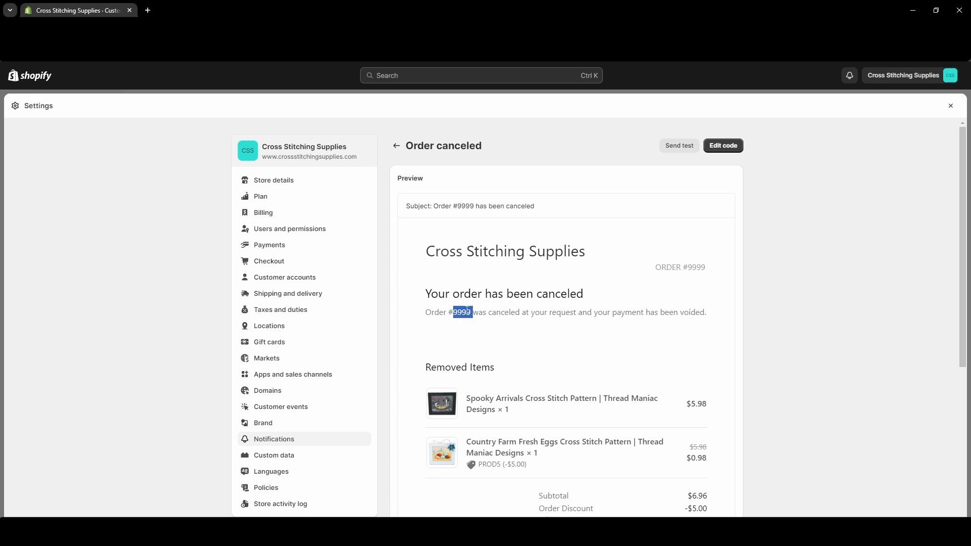
mouse_move(690, 315)
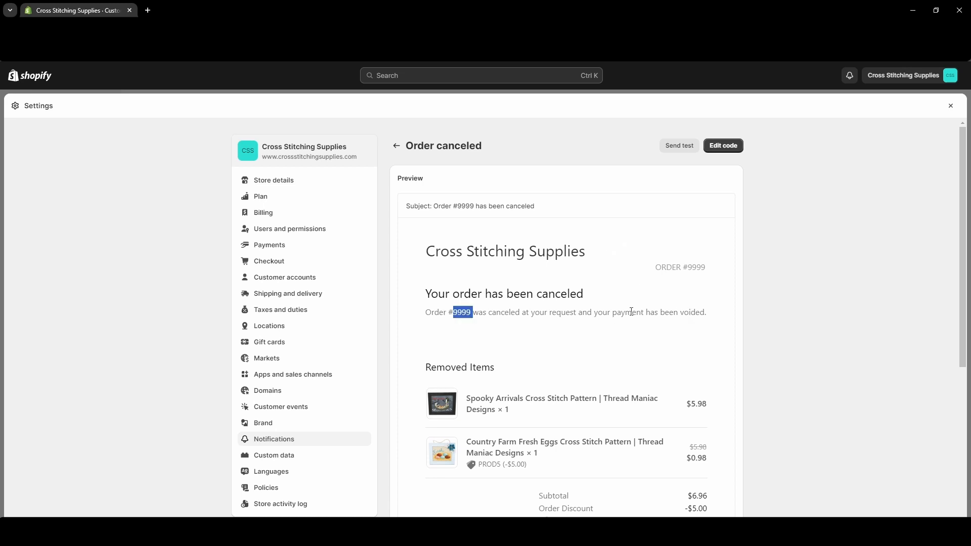
mouse_move(709, 209)
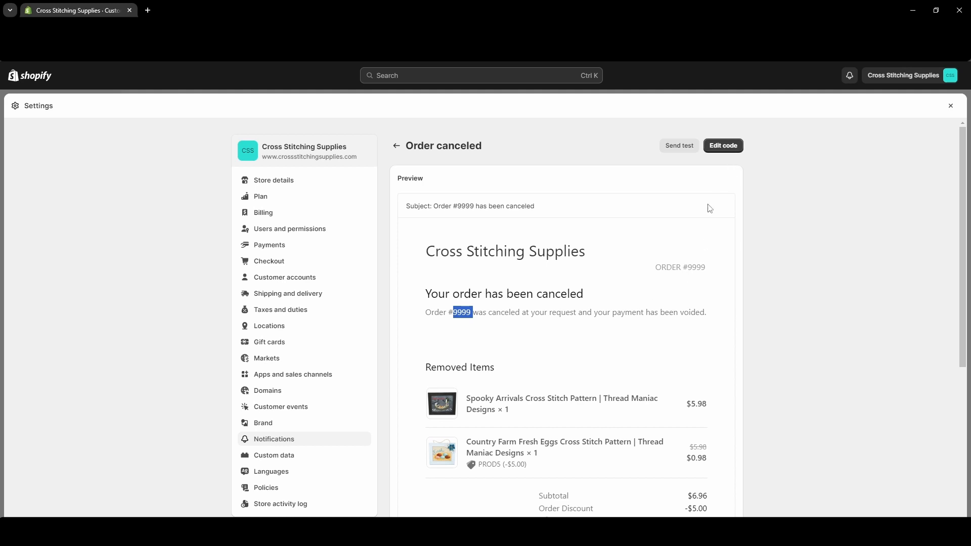
mouse_move(733, 174)
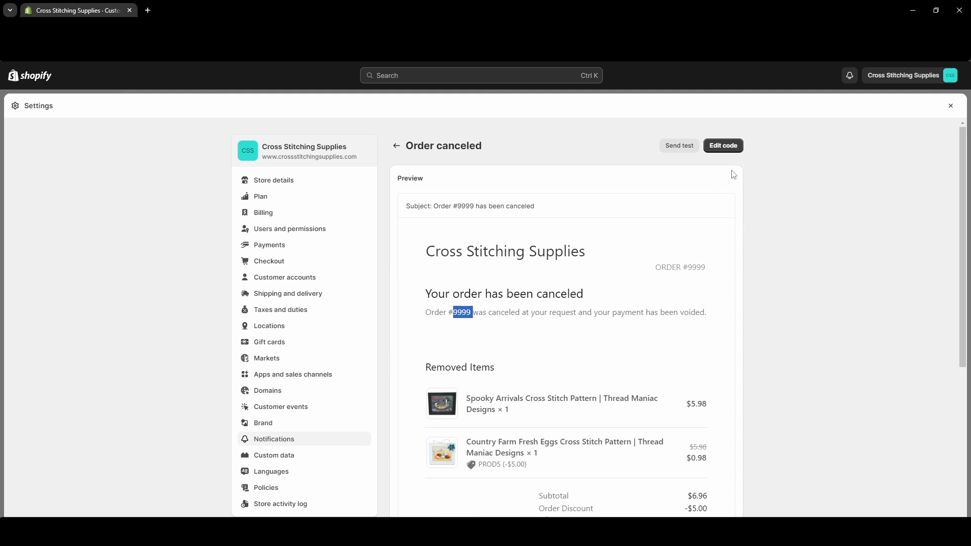
mouse_move(602, 309)
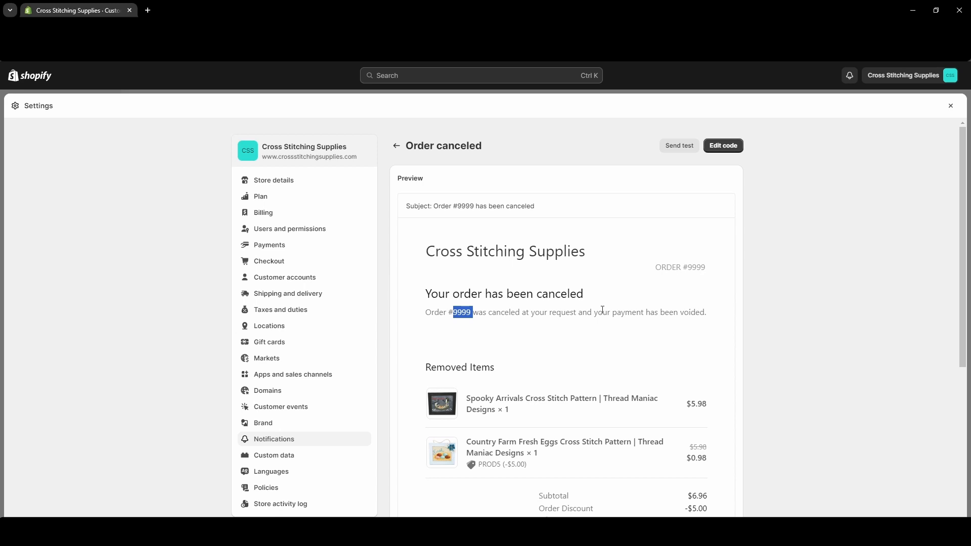
mouse_move(581, 308)
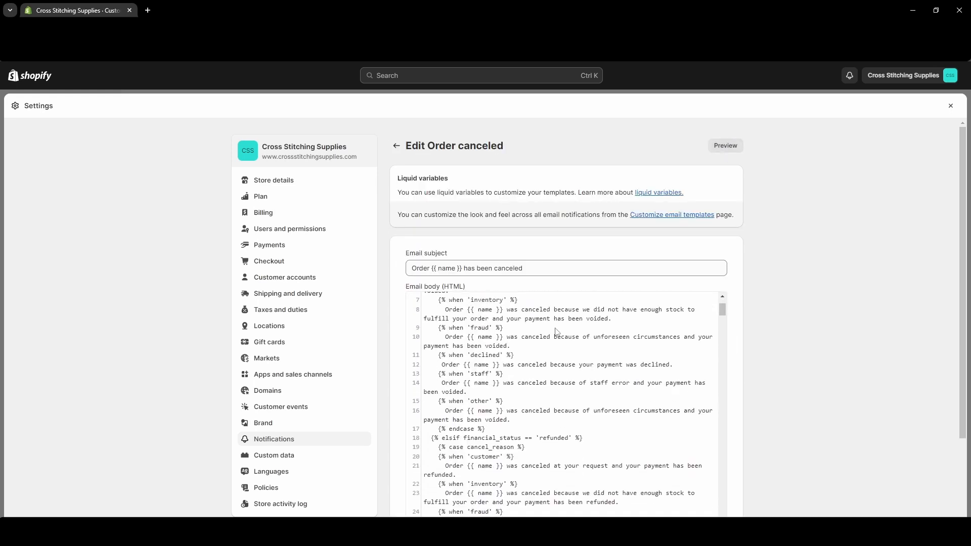
scroll("up", 3)
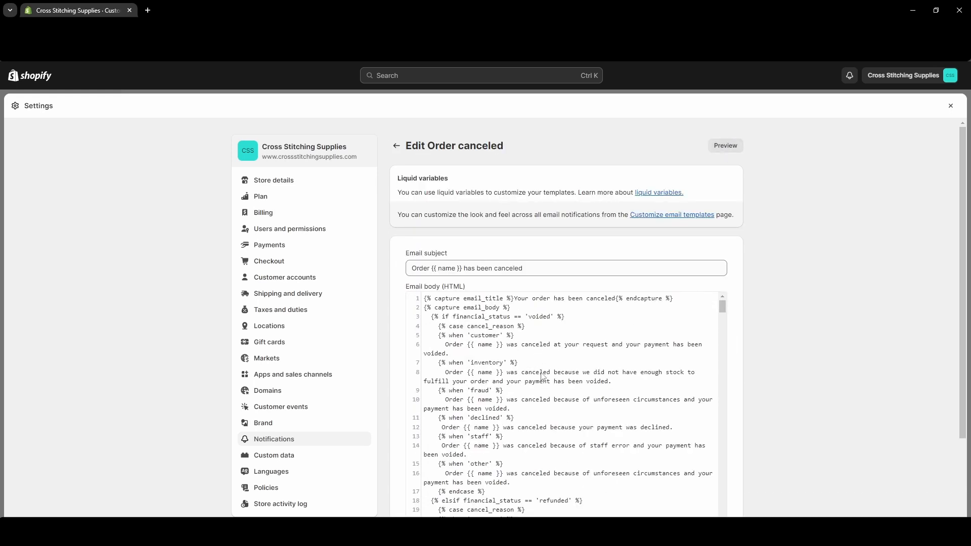
mouse_move(547, 352)
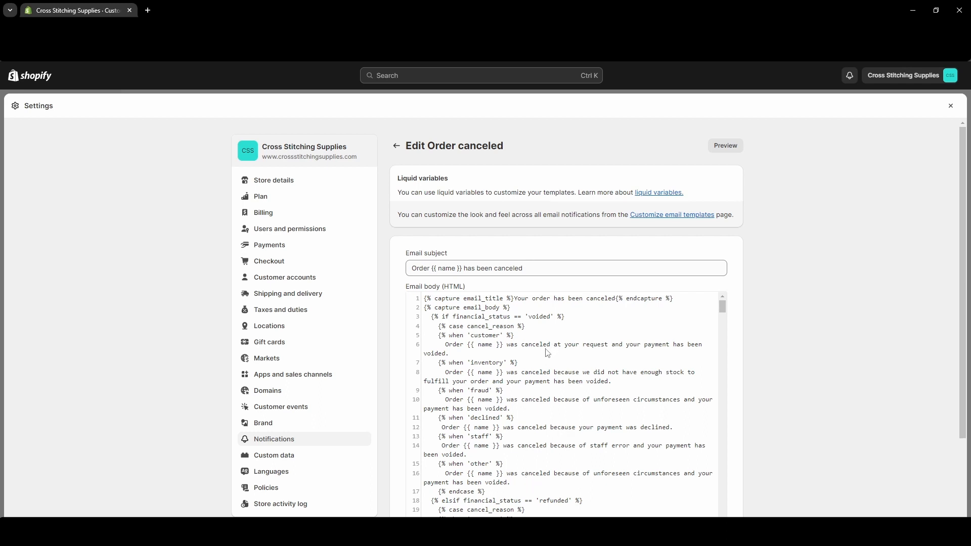
mouse_move(621, 365)
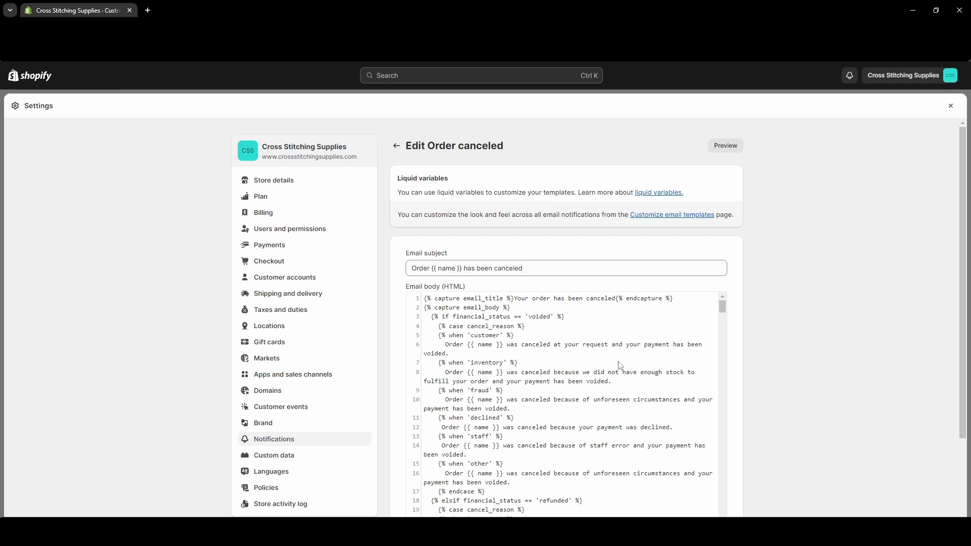
mouse_move(473, 344)
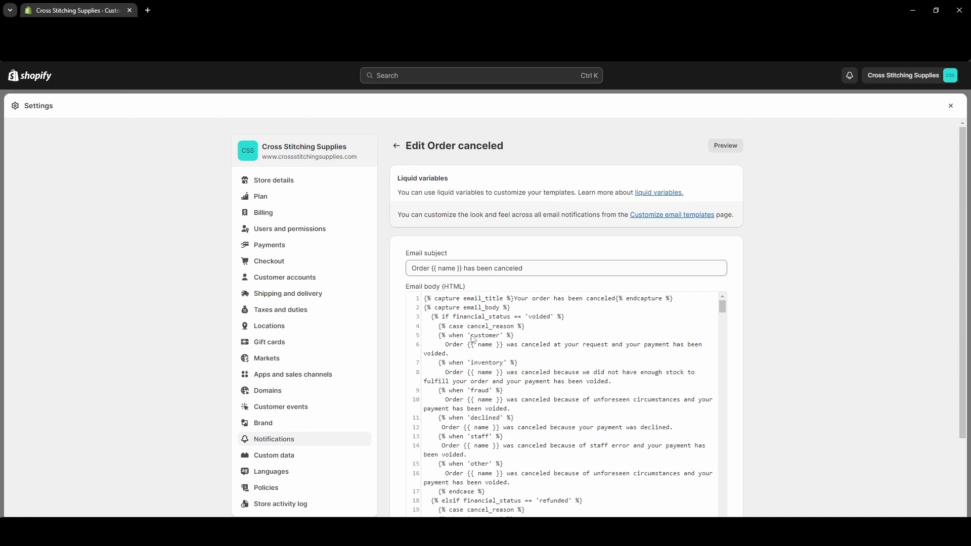
mouse_move(463, 349)
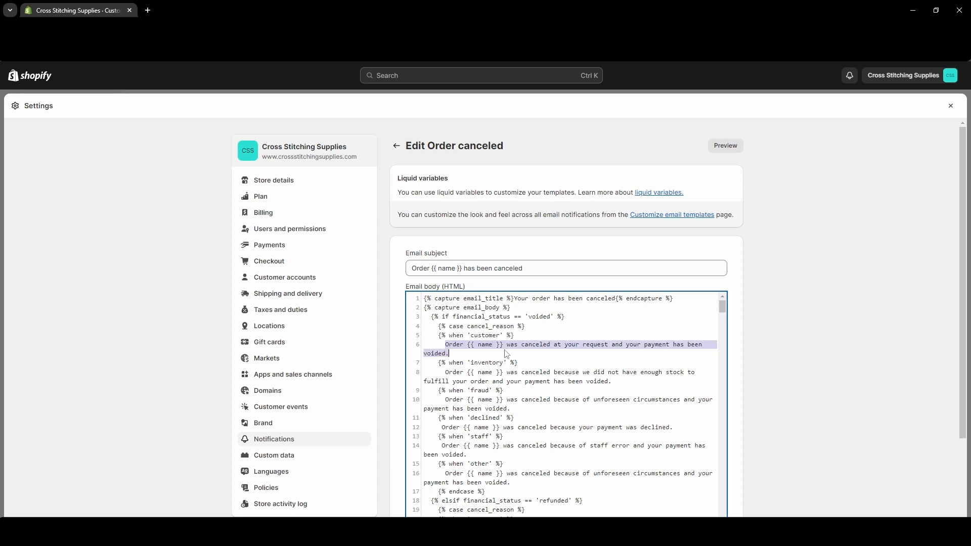
mouse_move(659, 354)
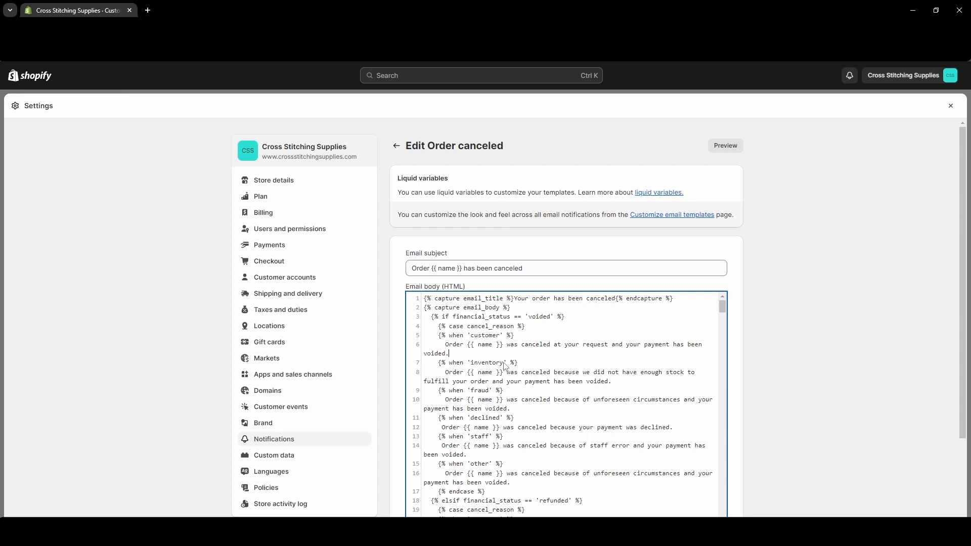
double_click(466, 372)
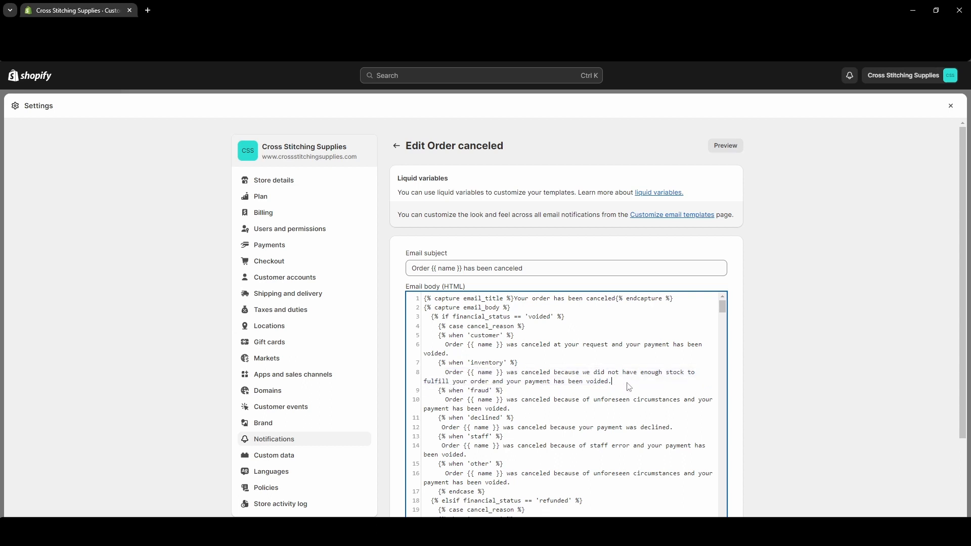
double_click(479, 390)
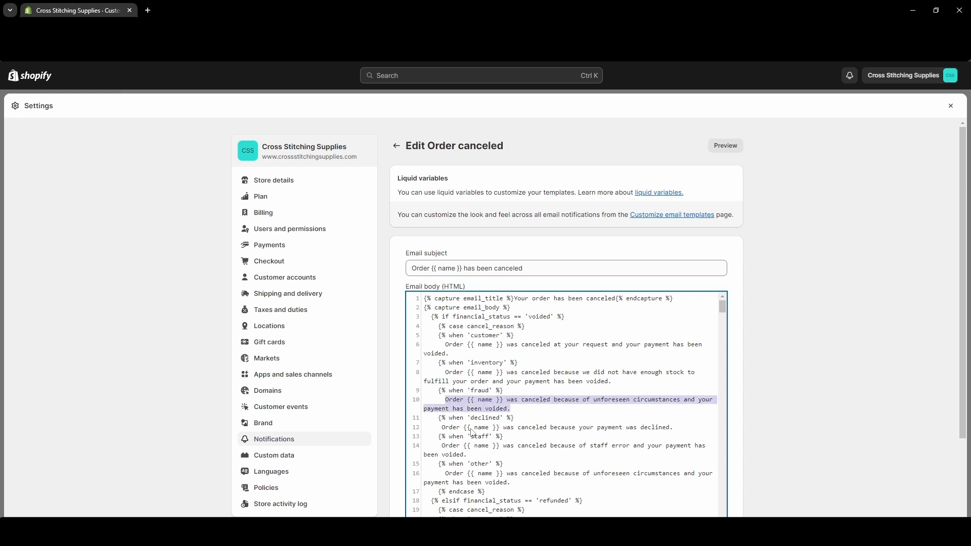
double_click(485, 418)
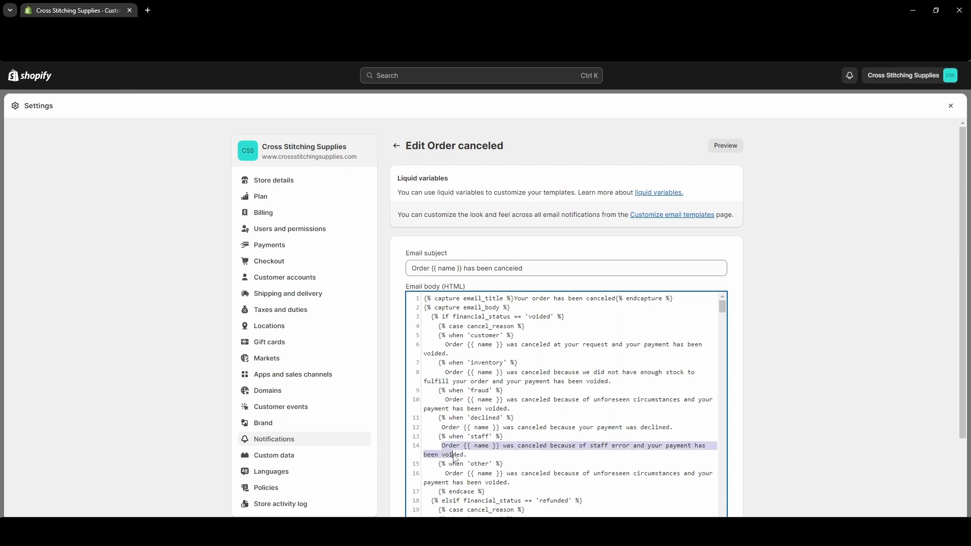
mouse_move(446, 479)
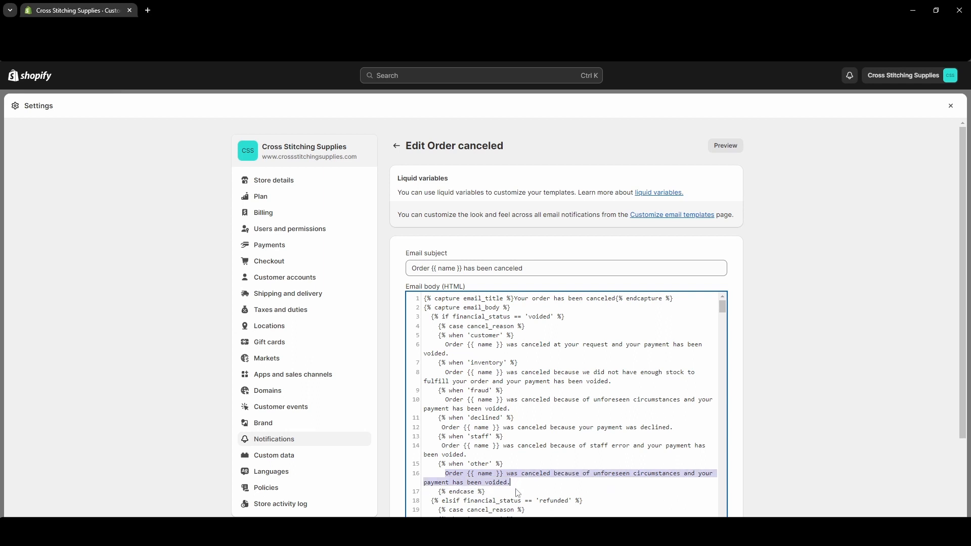
mouse_move(568, 416)
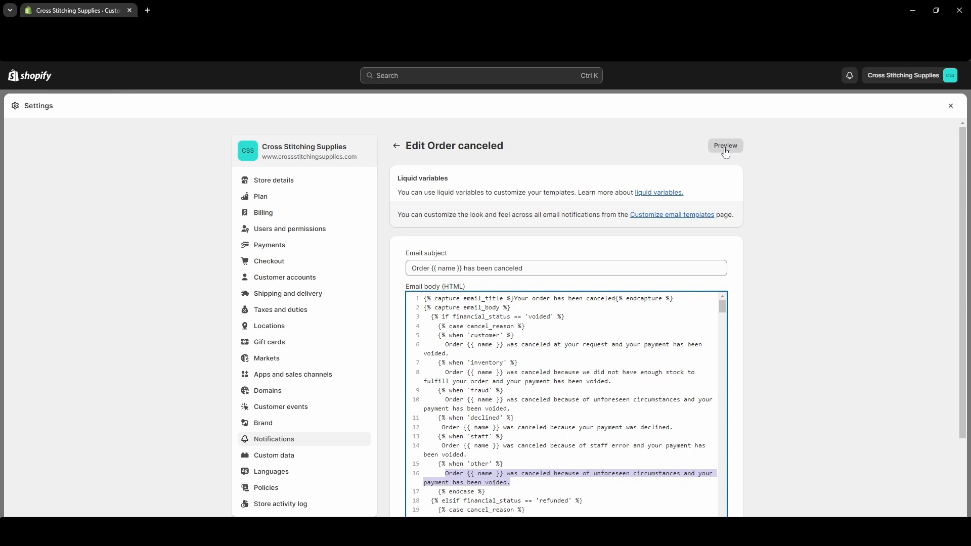
Step: Preview the cancellation email, send a test copy and dismiss the confirmation
left_click(724, 148)
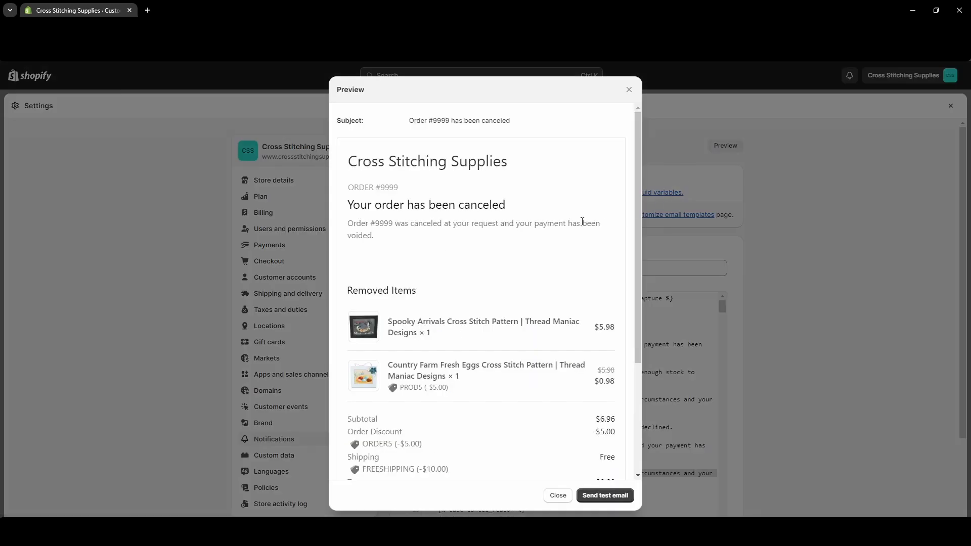
scroll("down", 3)
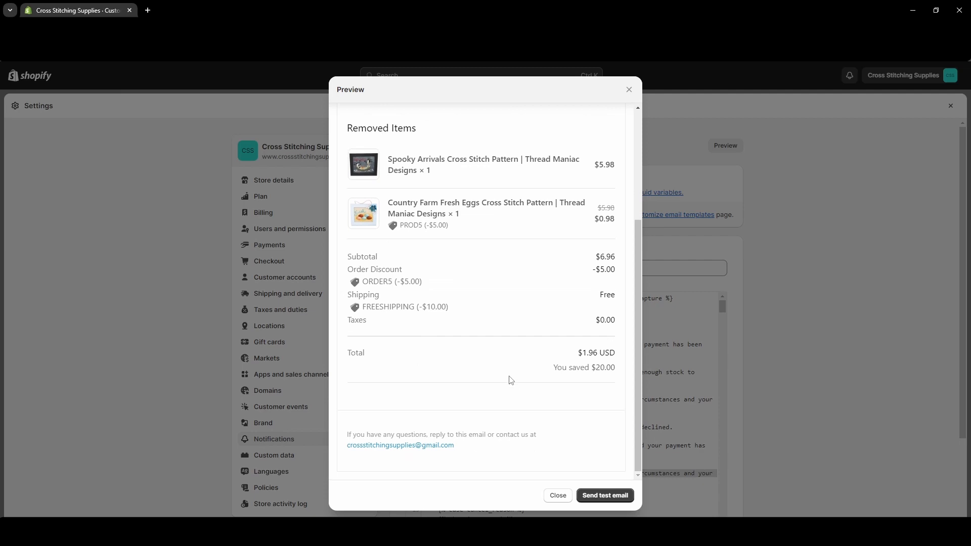
scroll("up", 3)
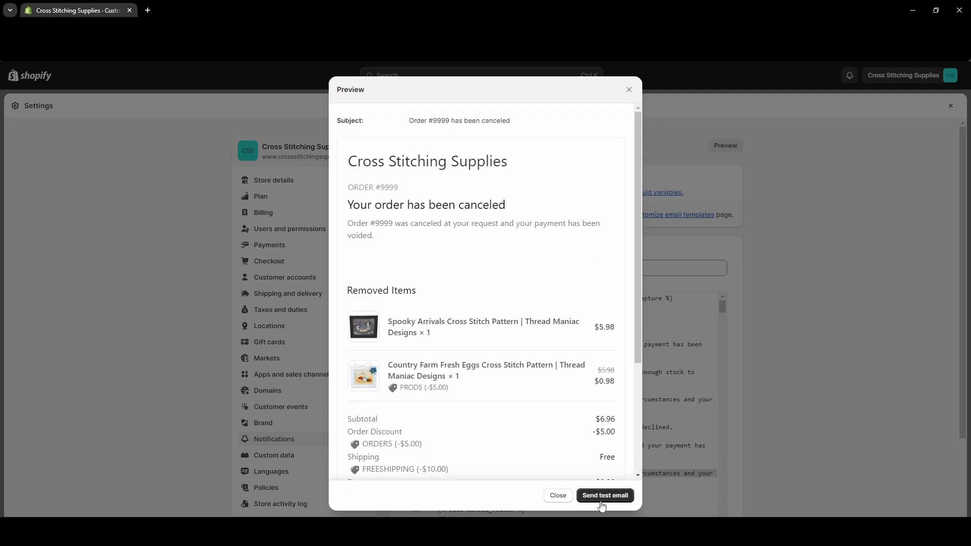
left_click(603, 495)
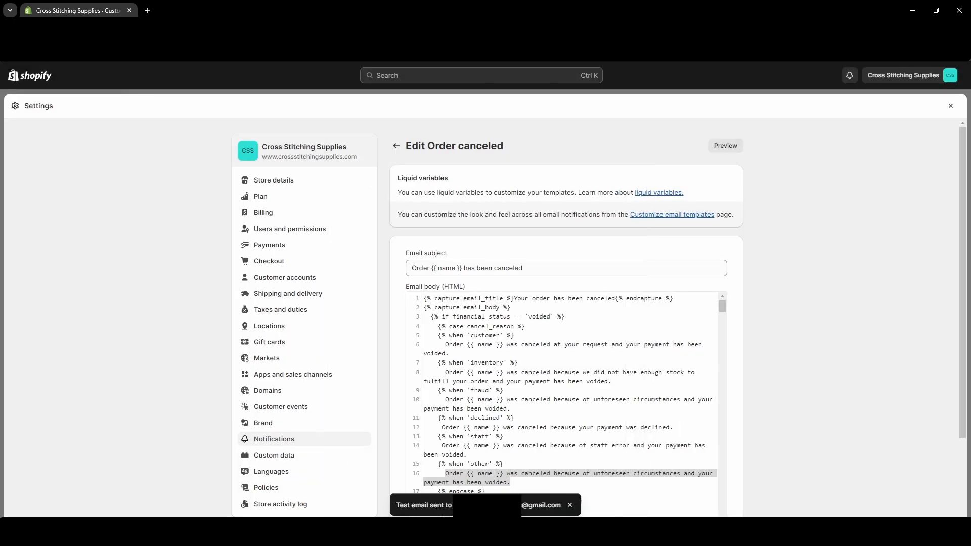
mouse_move(562, 510)
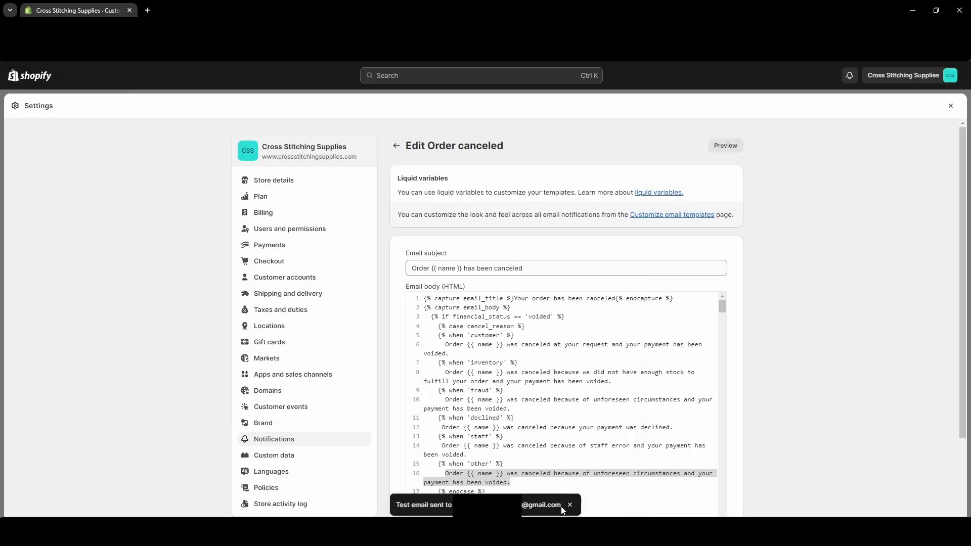
left_click(570, 505)
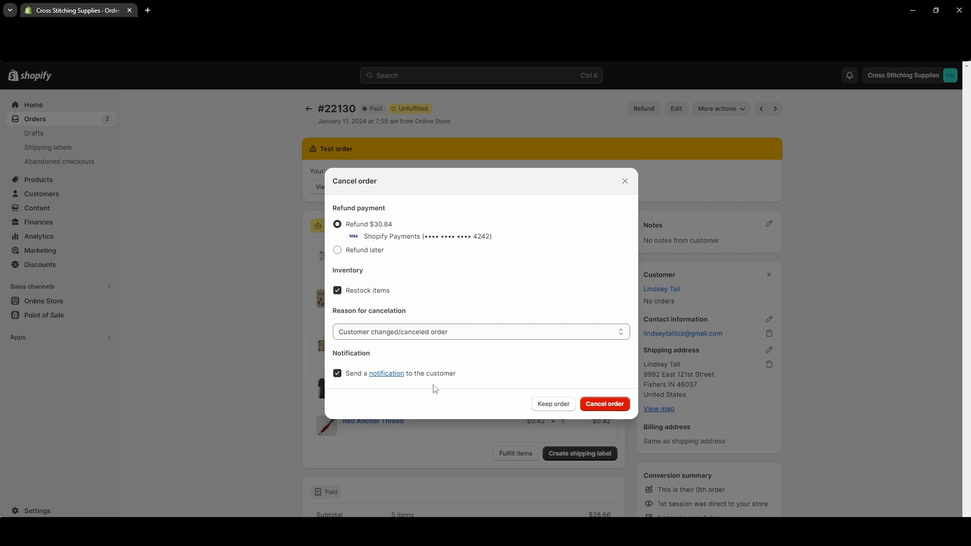
mouse_move(605, 404)
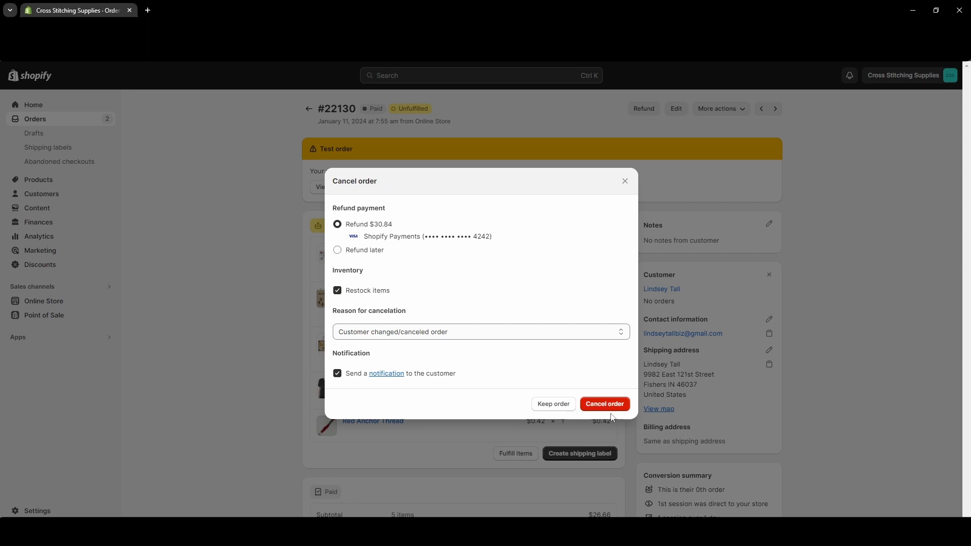
mouse_move(566, 374)
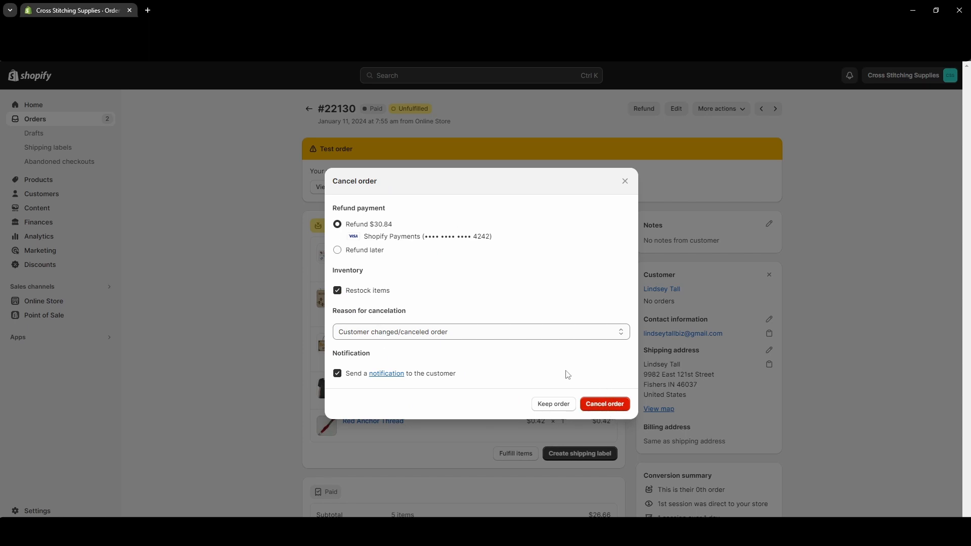
mouse_move(624, 181)
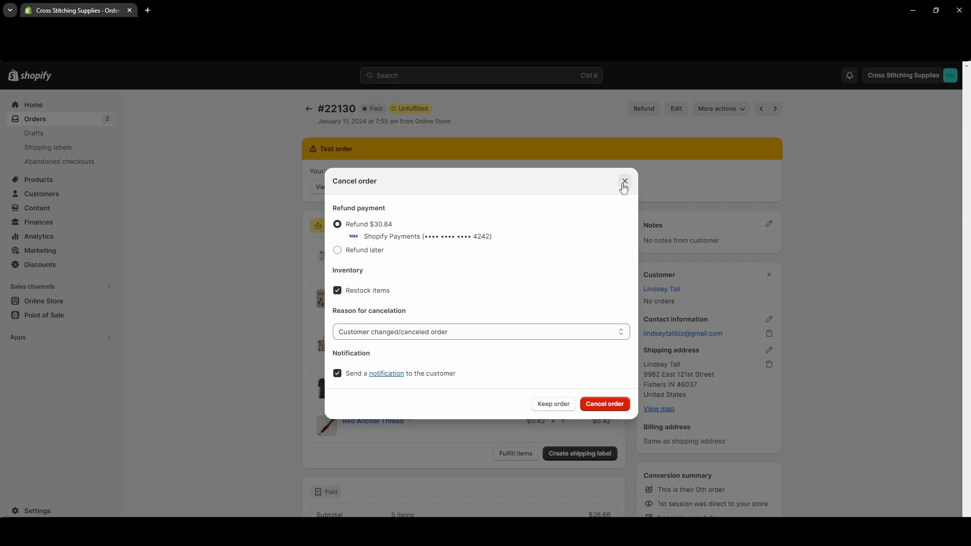
mouse_move(629, 411)
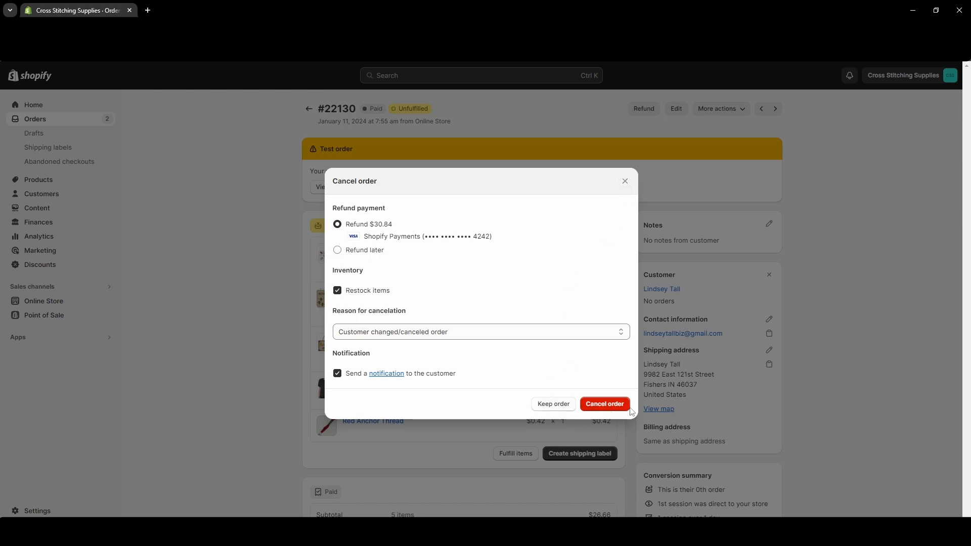
mouse_move(605, 404)
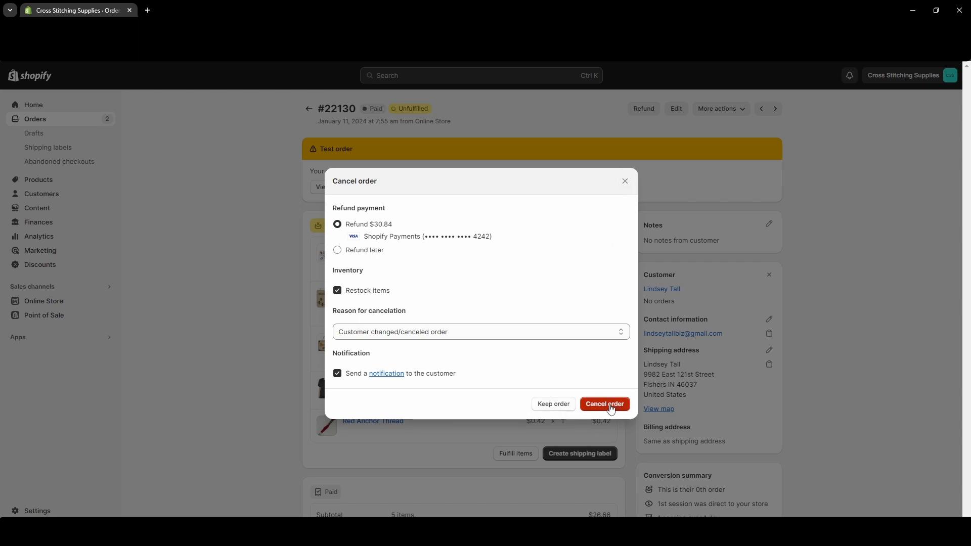
Step: Confirm cancelling order #22130 with the $30.84 refund, restock and notification
left_click(604, 403)
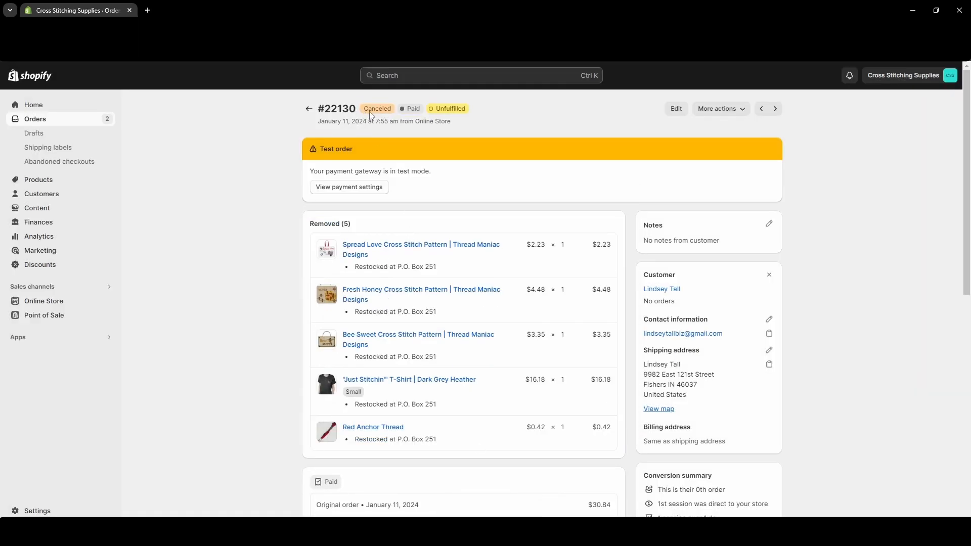
mouse_move(454, 202)
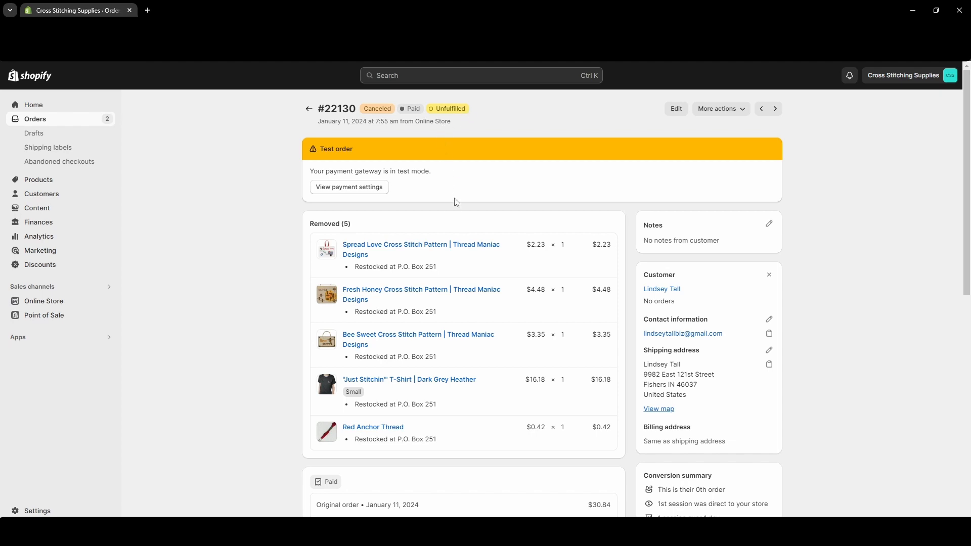
Step: Scroll to the timeline showing 5 items restocked and a $30.84 refund pending
scroll("down", 3)
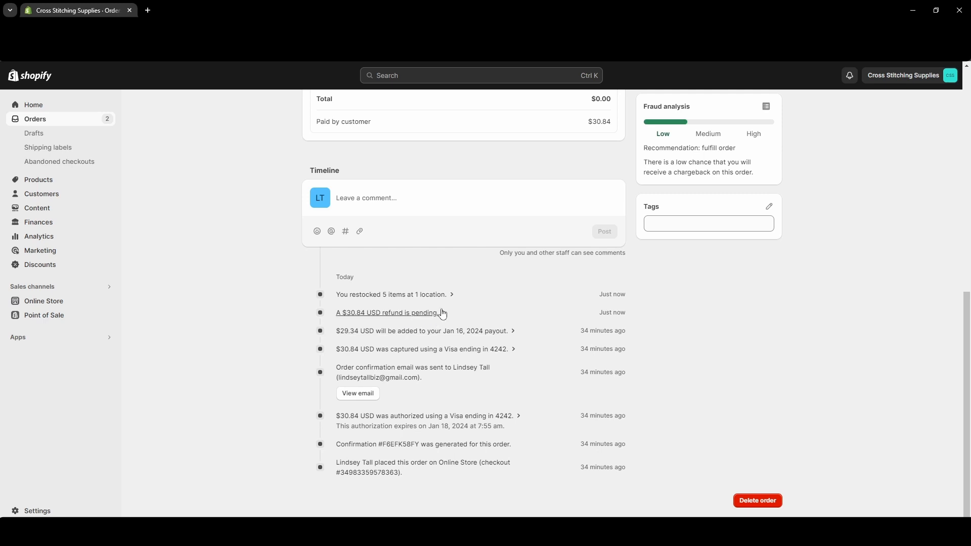
mouse_move(394, 314)
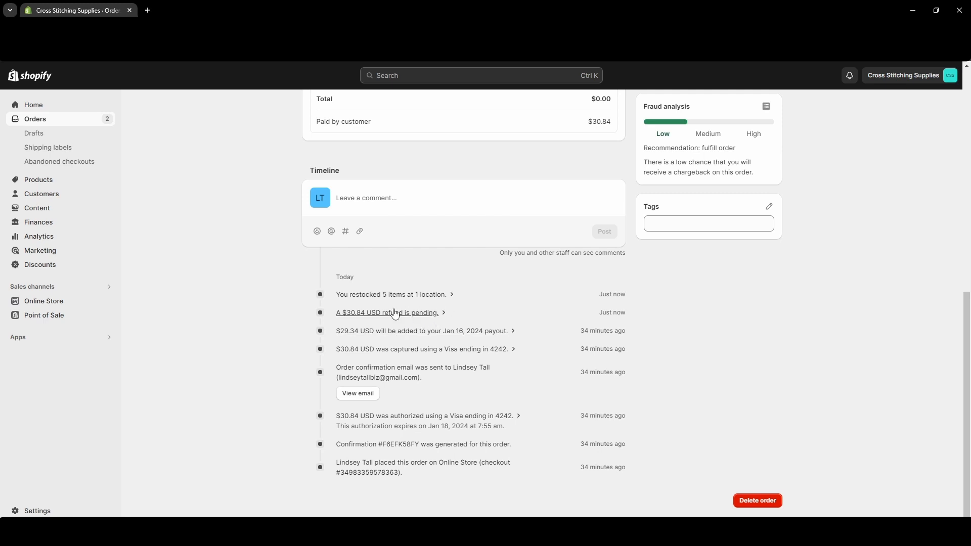
mouse_move(412, 303)
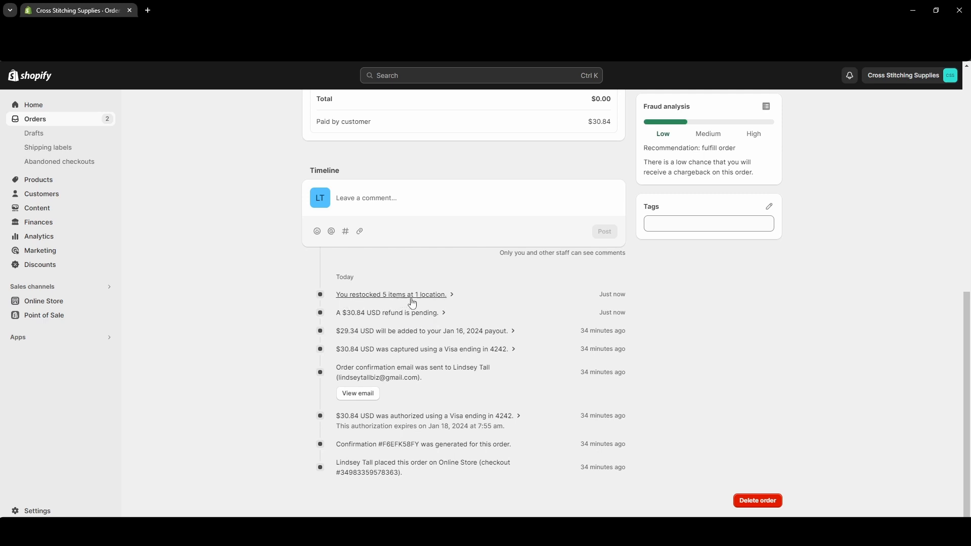
mouse_move(534, 382)
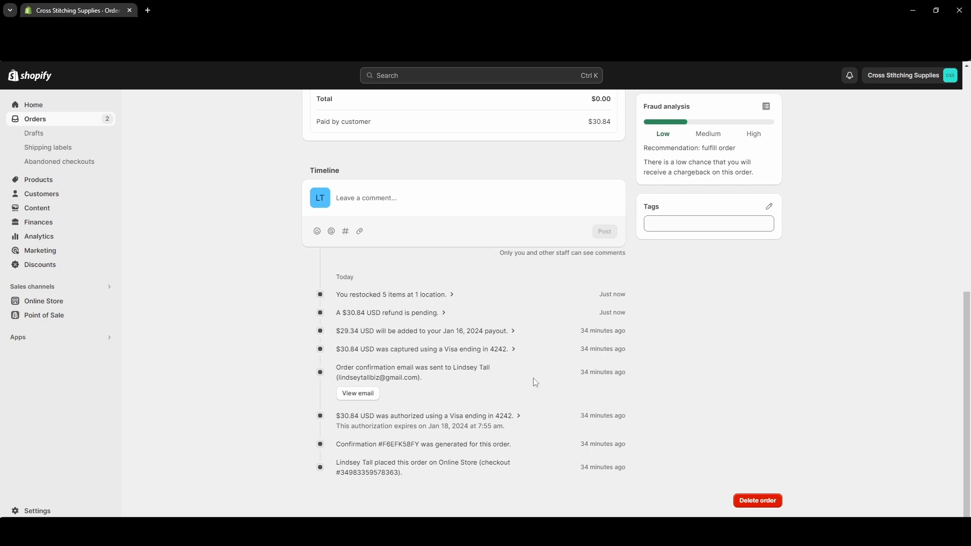